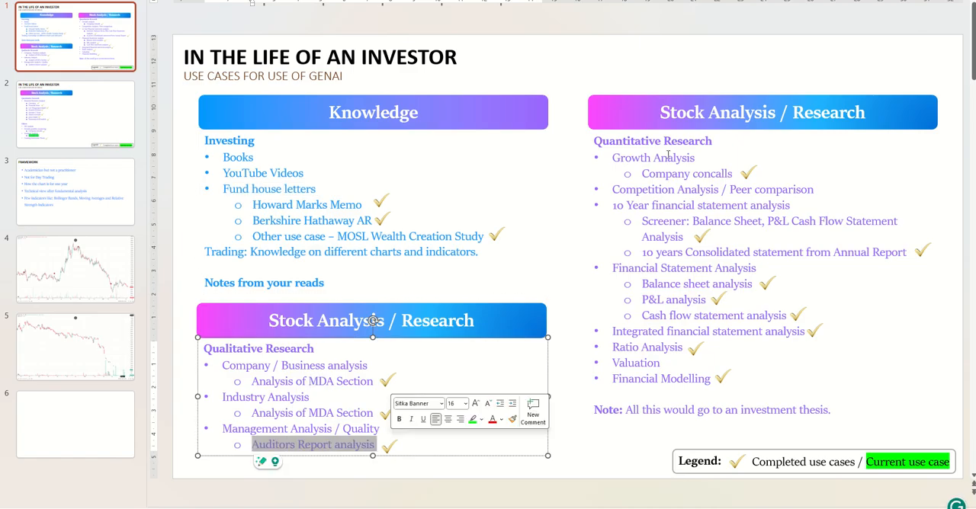
Review the quantitative research and second investor use-case slides, then open the FRAMEWORK slide.
left_click(762, 112)
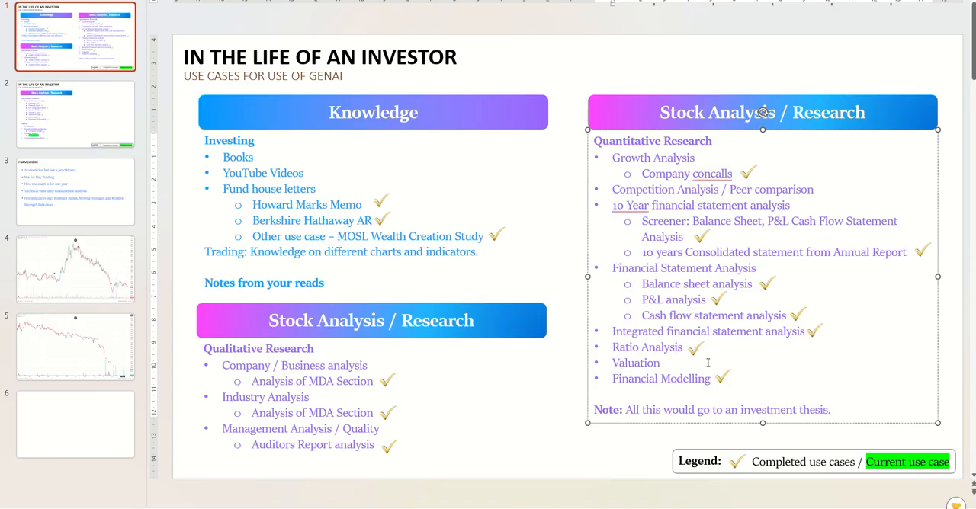
left_click(75, 114)
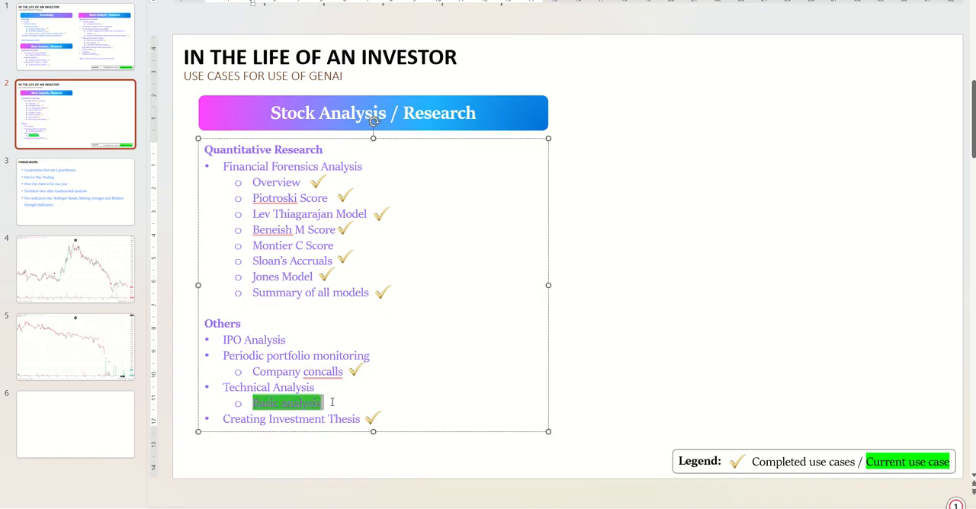
left_click(74, 190)
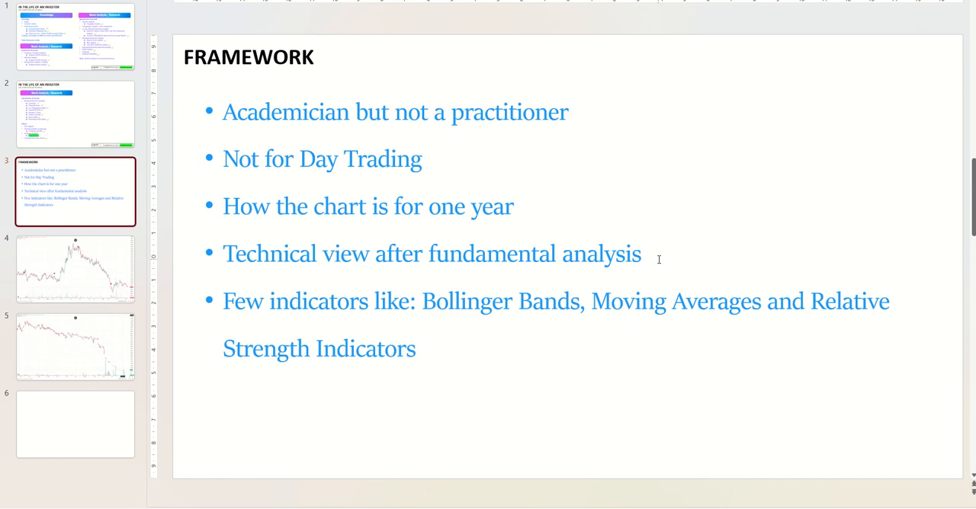
mouse_move(225, 112)
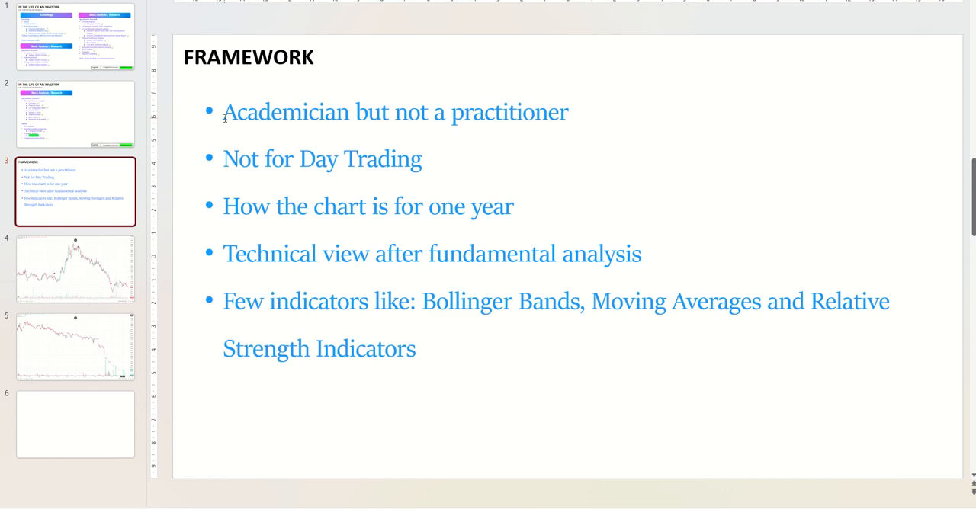
Walk through the first Framework bullet word 'Academician', then select the one-year chart bullet.
double_click(285, 111)
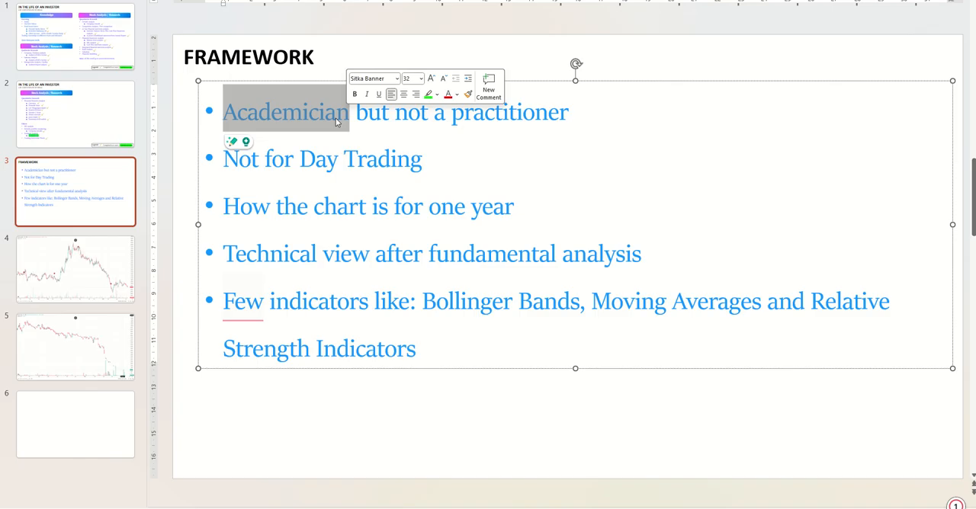
left_click(338, 112)
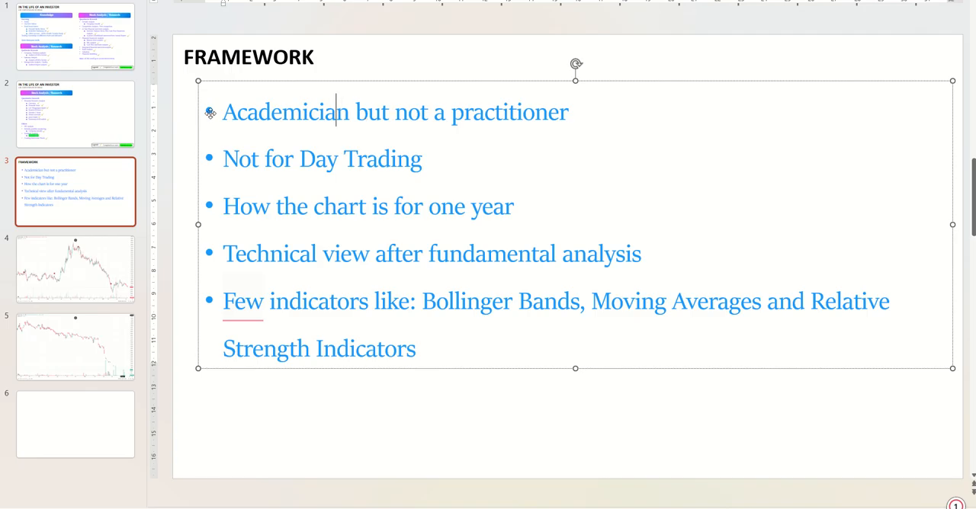
triple_click(395, 112)
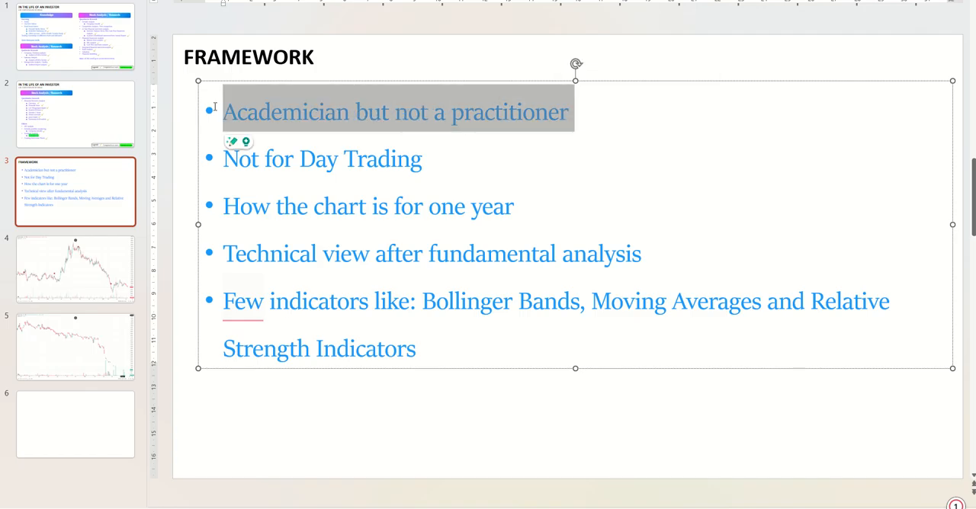
left_click(263, 112)
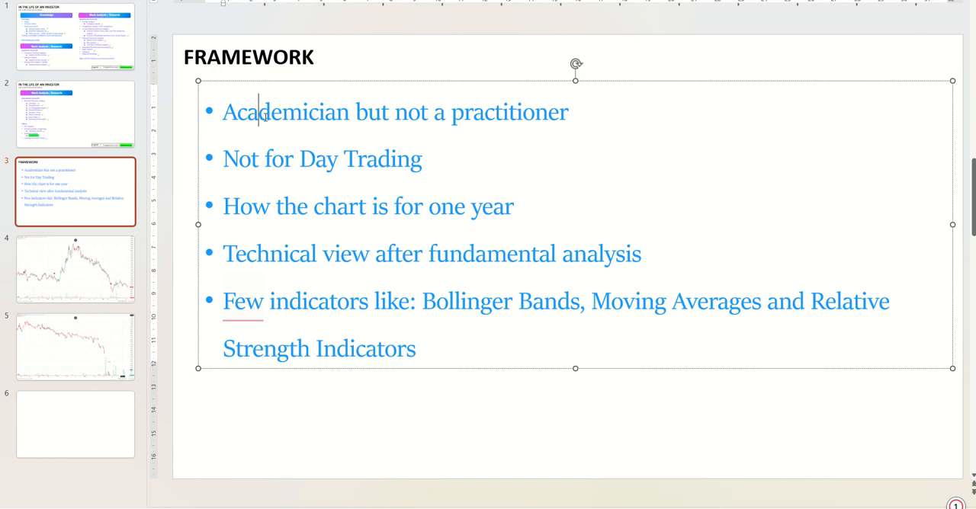
left_click(224, 112)
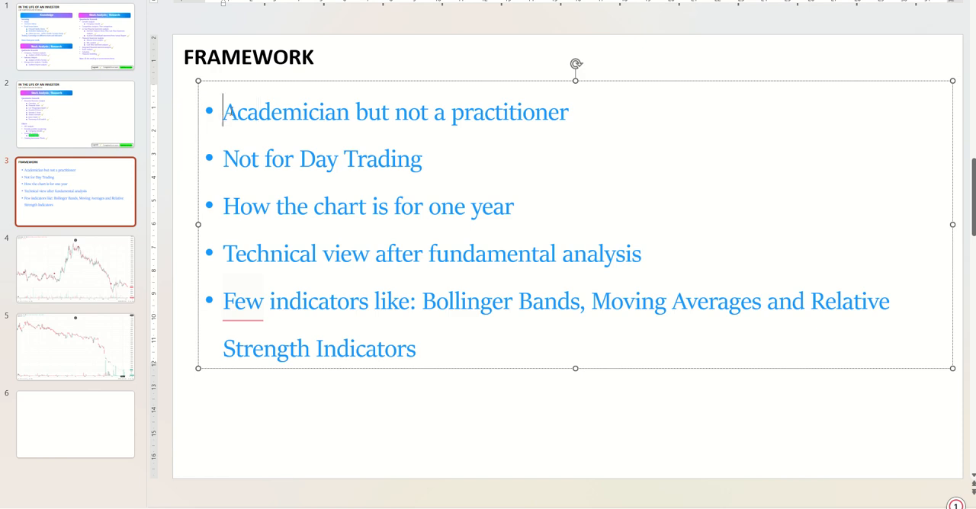
double_click(285, 111)
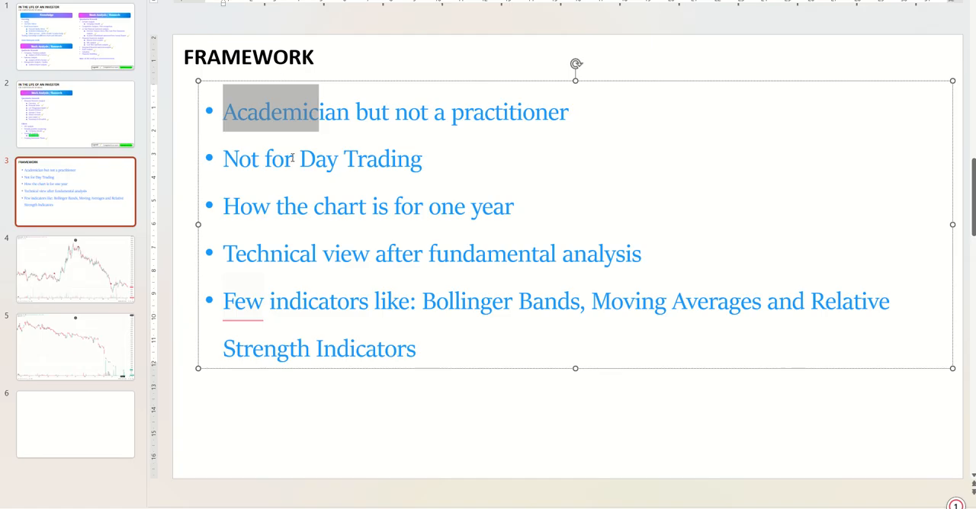
mouse_move(195, 170)
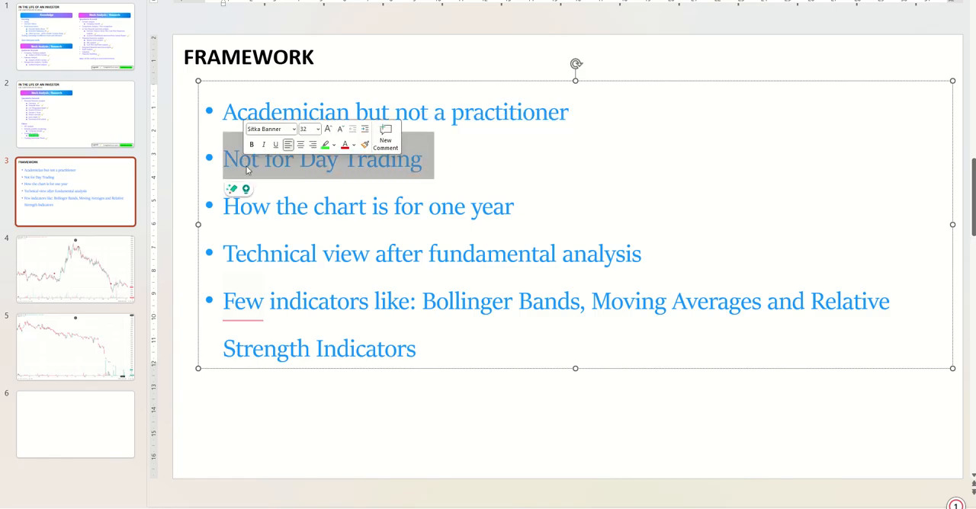
left_click(712, 171)
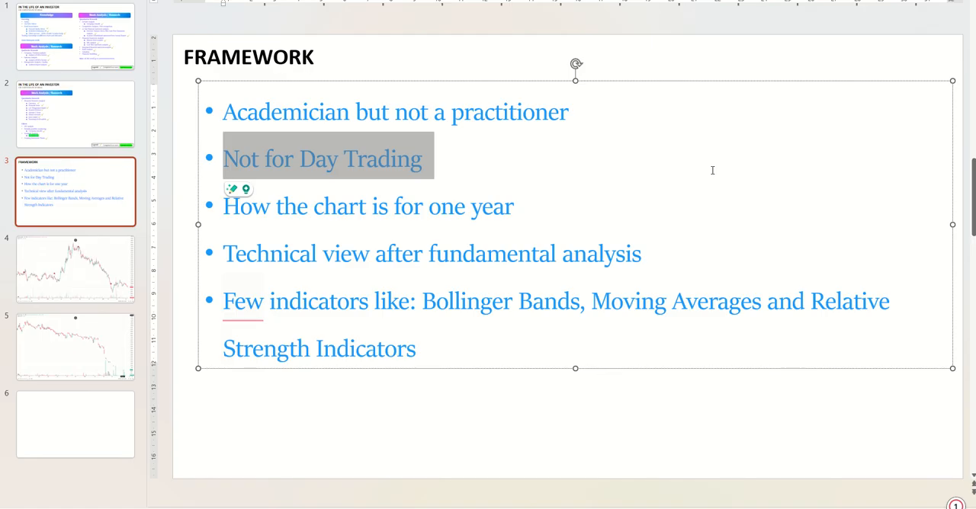
mouse_move(600, 160)
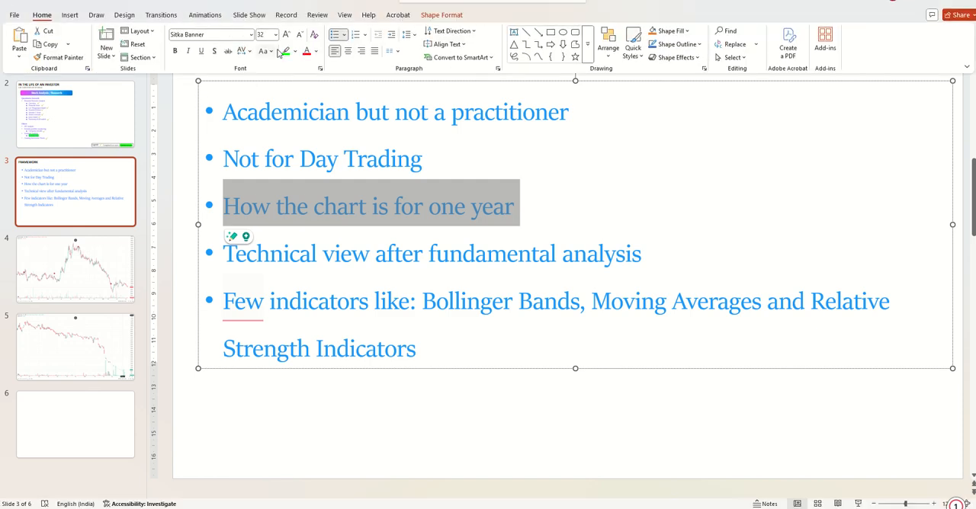
Highlight the one-year chart bullet bright green and select the indicator names in the last bullet.
left_click(285, 51)
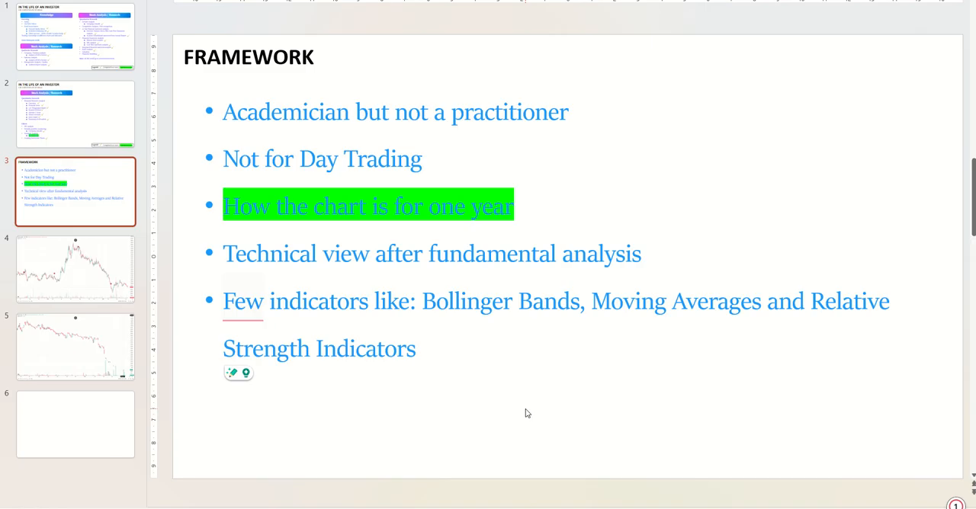
mouse_move(666, 319)
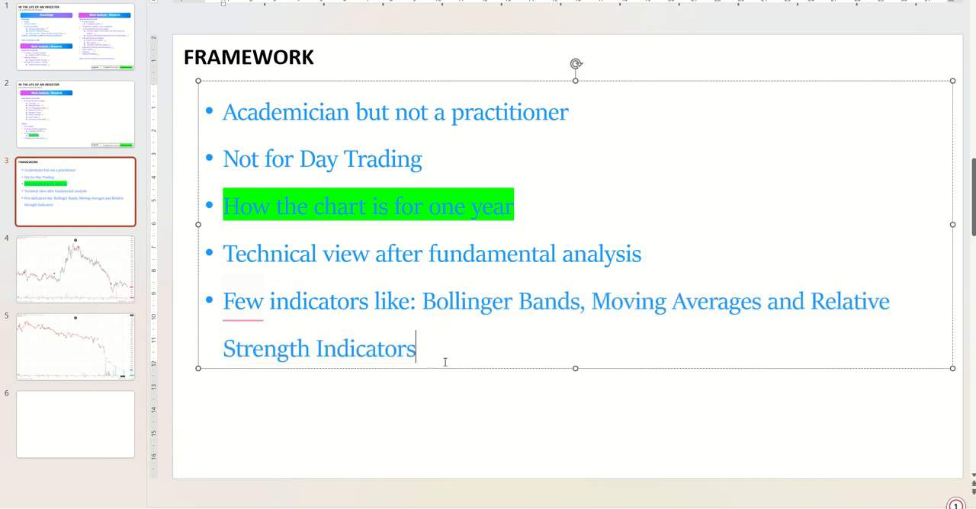
left_click_drag(422, 301, 415, 348)
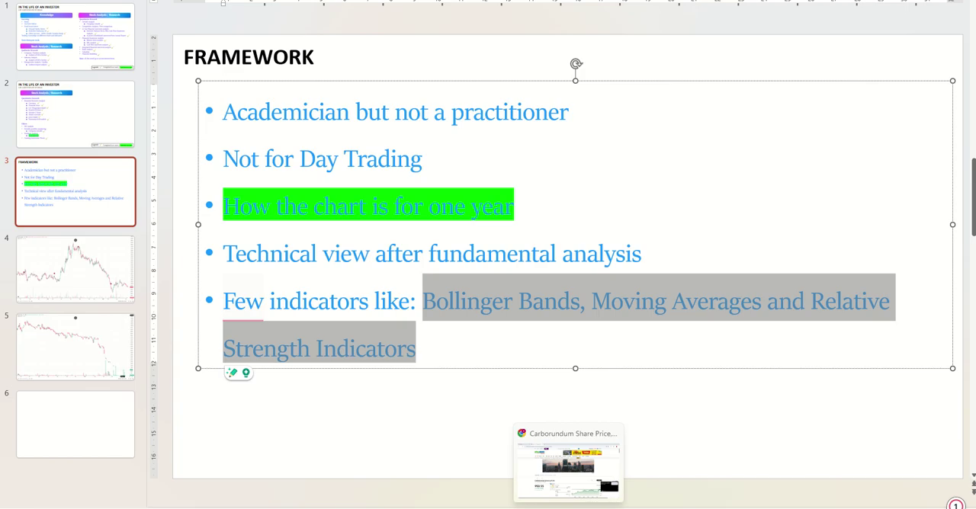
Scroll the Carborundum Universal share page down to its 1y Advanced Chart.
left_click(568, 461)
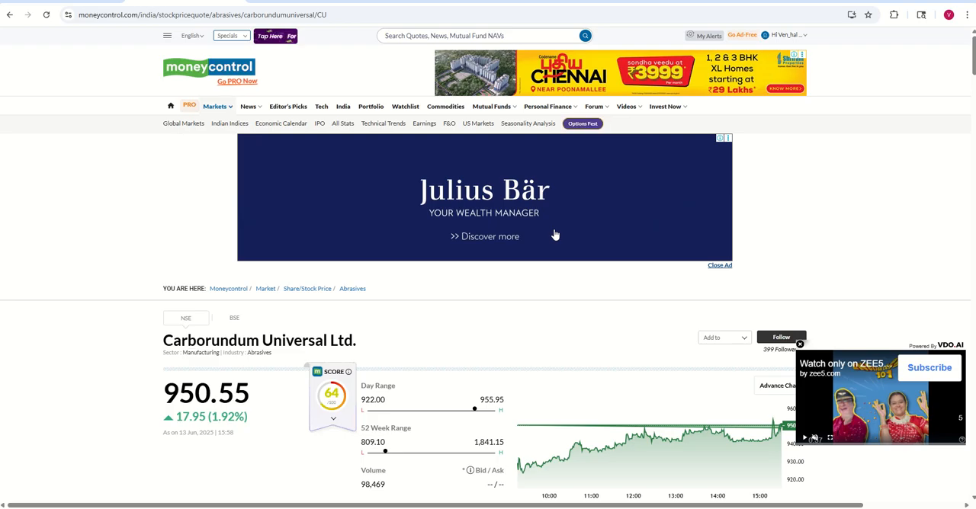
left_click(548, 106)
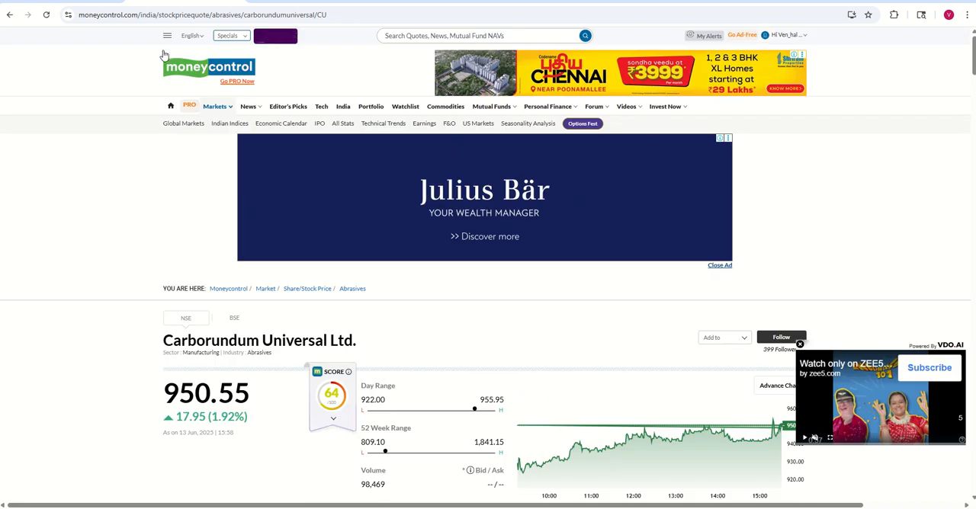
scroll("down", 3)
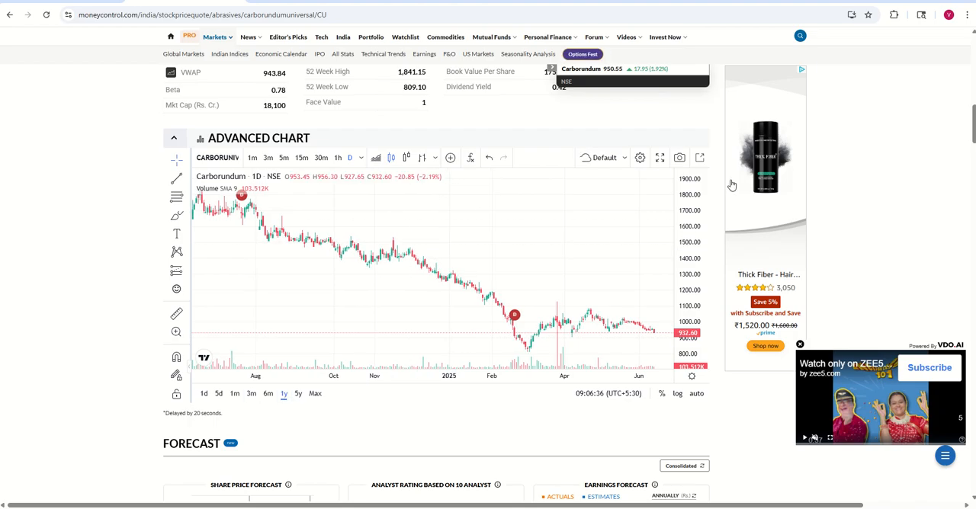
left_click(659, 158)
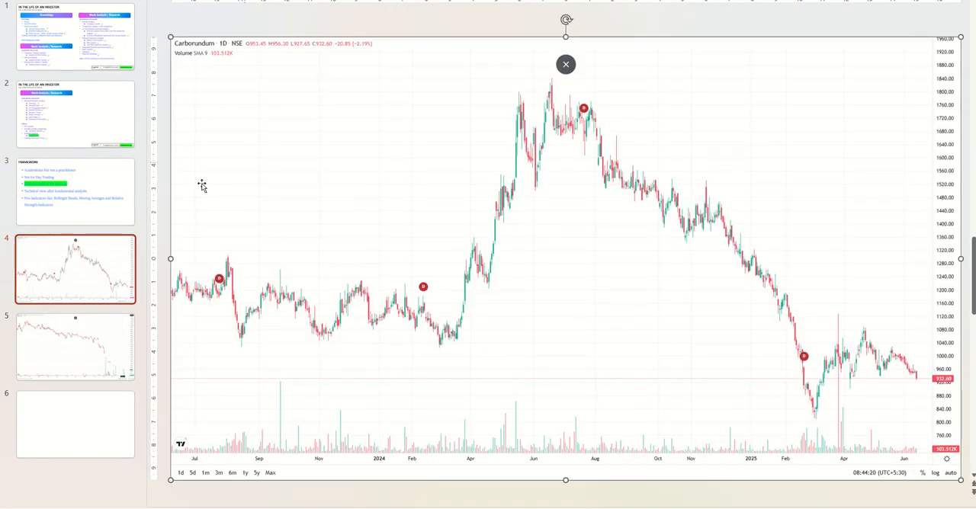
Open slide 4 with the Carborundum chart screenshot.
left_click(75, 346)
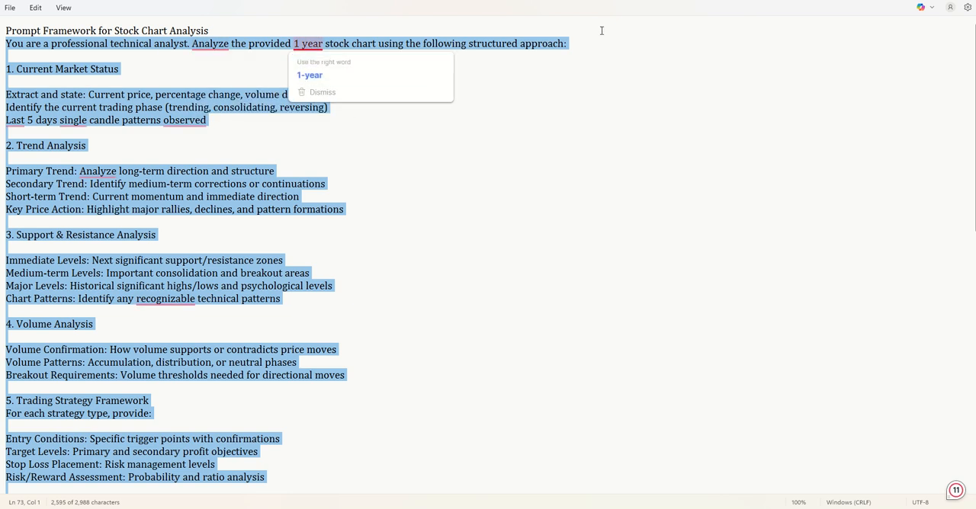
Dismiss the '1 year' spelling suggestion, highlight the 2. Trend Analysis heading, and scroll down.
left_click(322, 92)
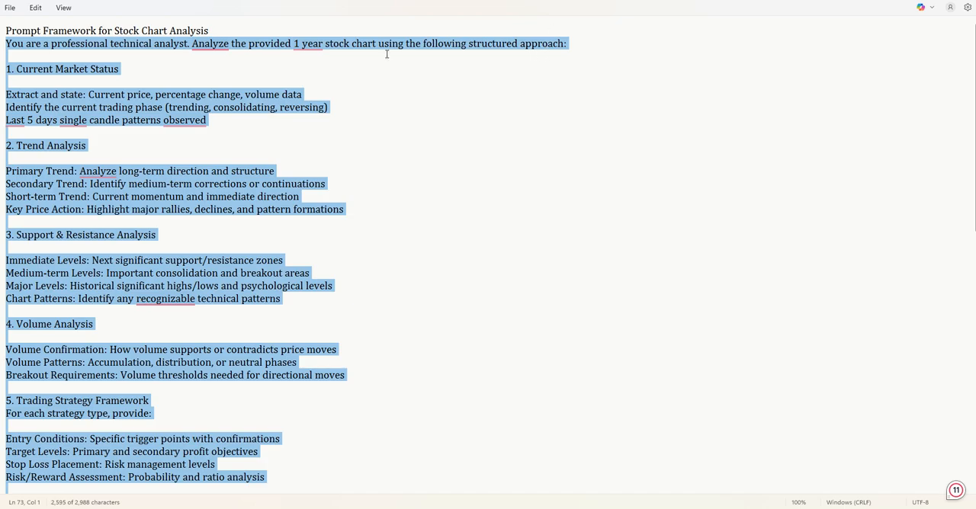
left_click(166, 82)
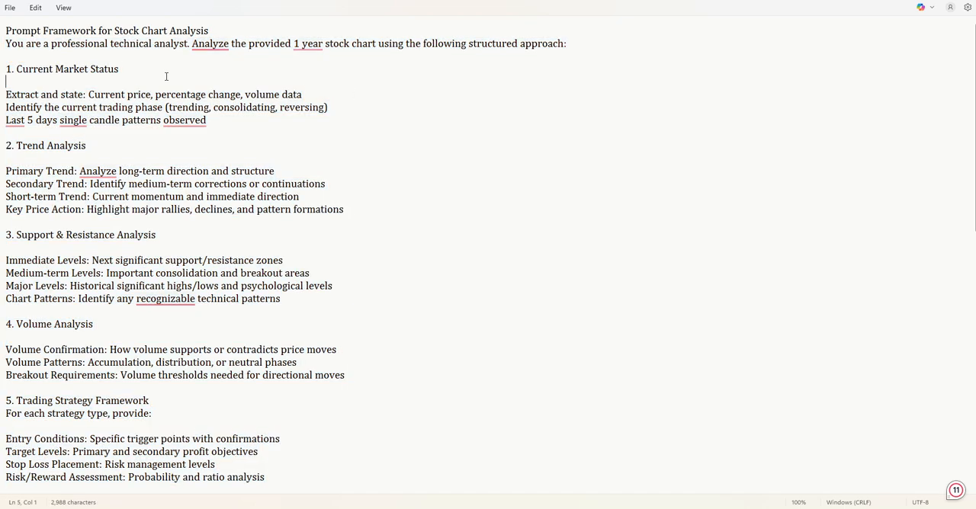
triple_click(46, 145)
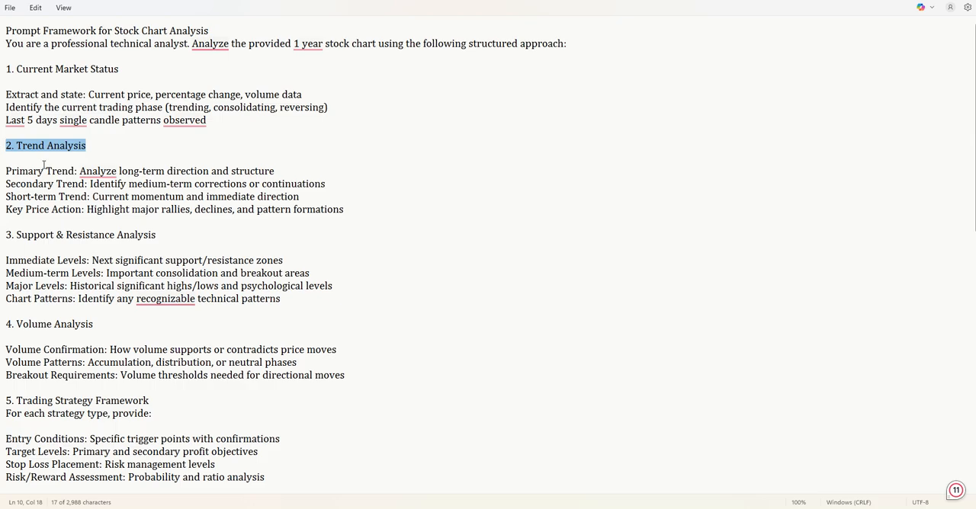
scroll("down", 3)
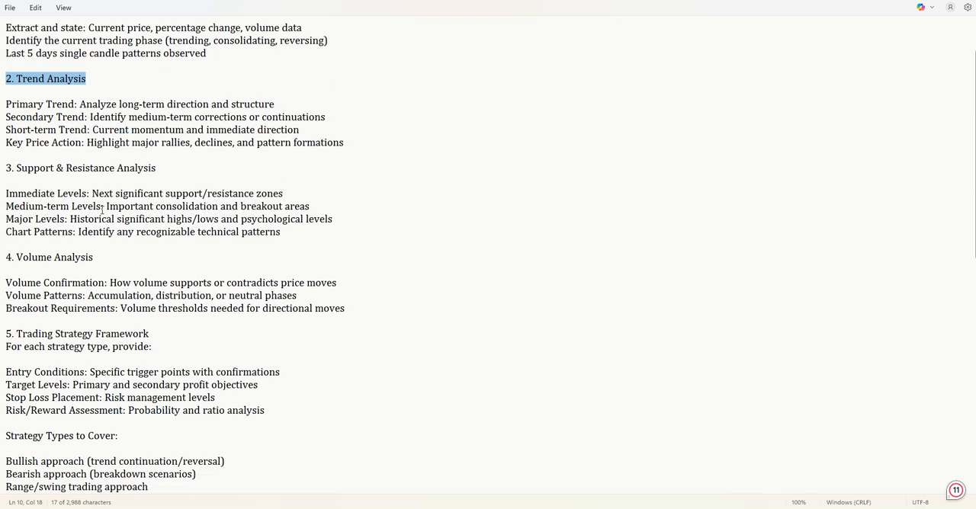
scroll("down", 3)
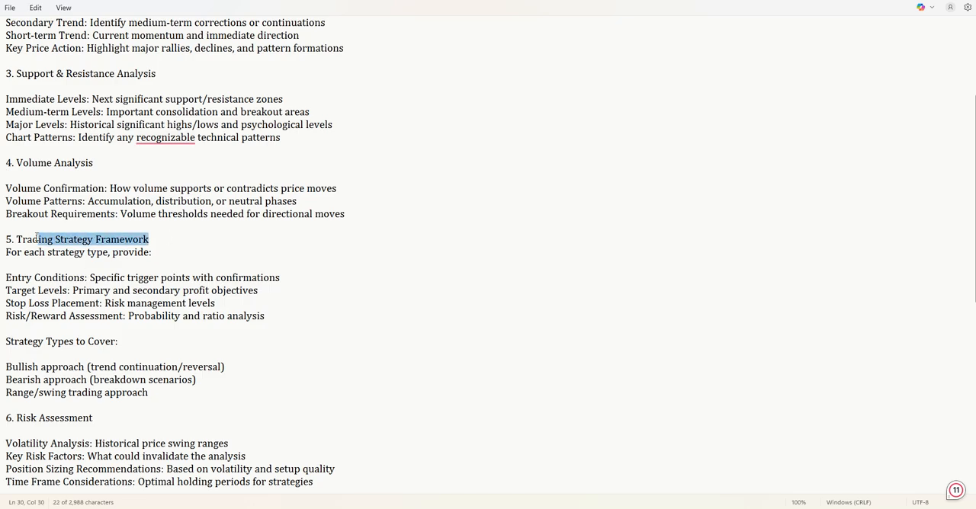
scroll("down", 3)
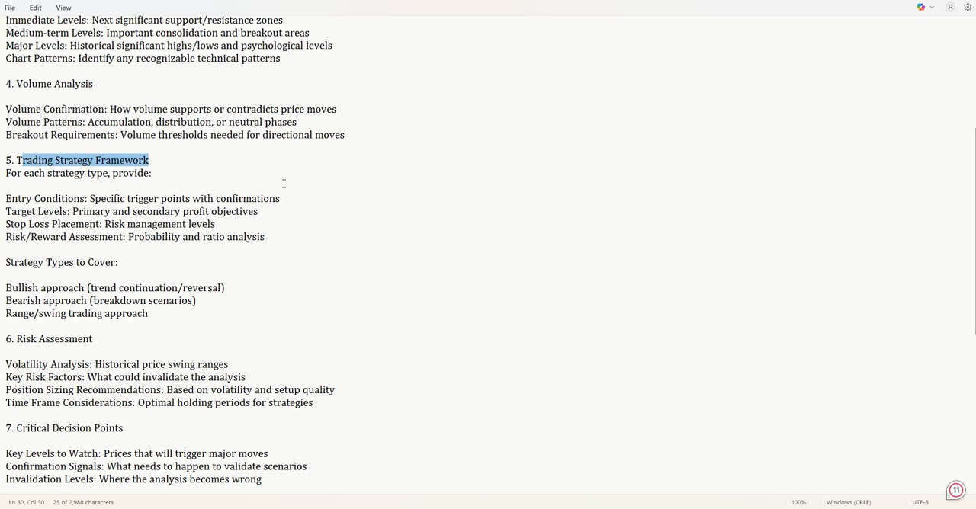
scroll("down", 3)
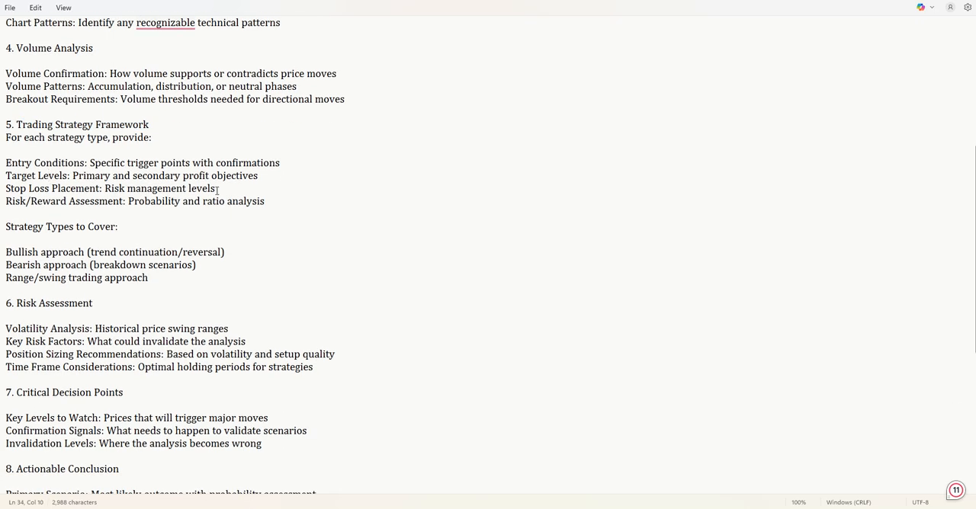
scroll("down", 3)
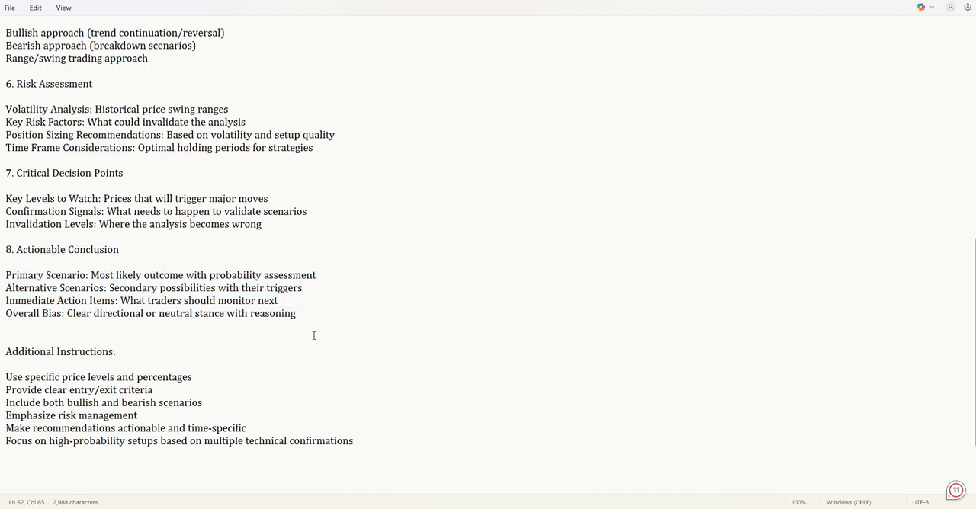
Highlight the bullish and bearish scenarios line, then scroll back up the prompt.
scroll("down", 3)
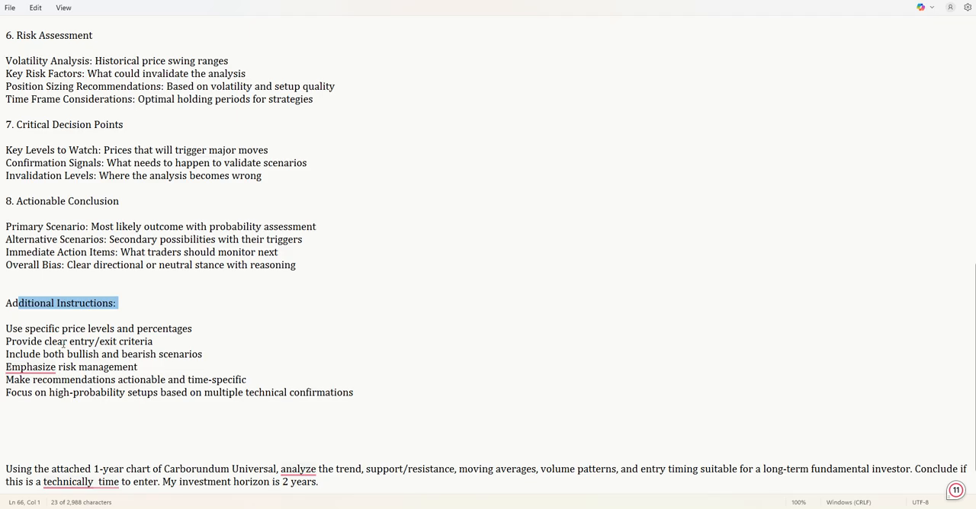
left_click(210, 358)
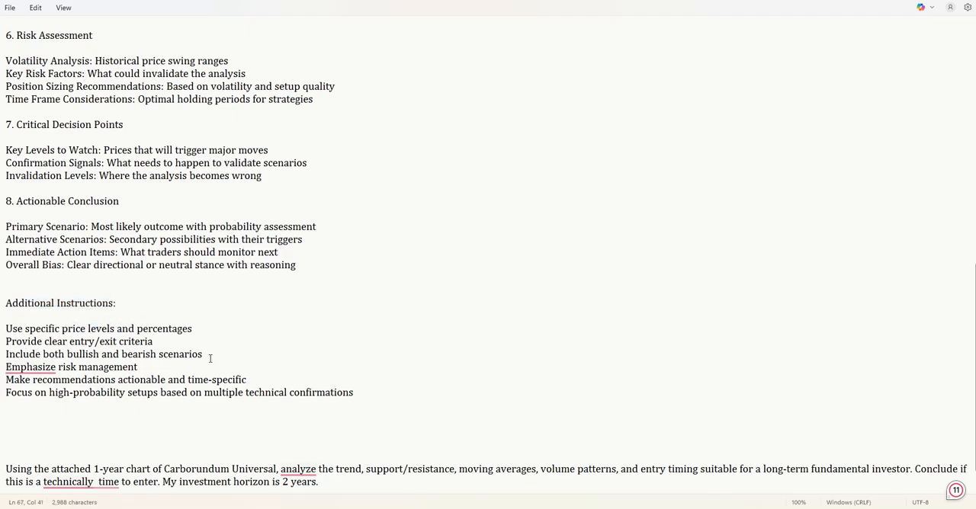
triple_click(103, 354)
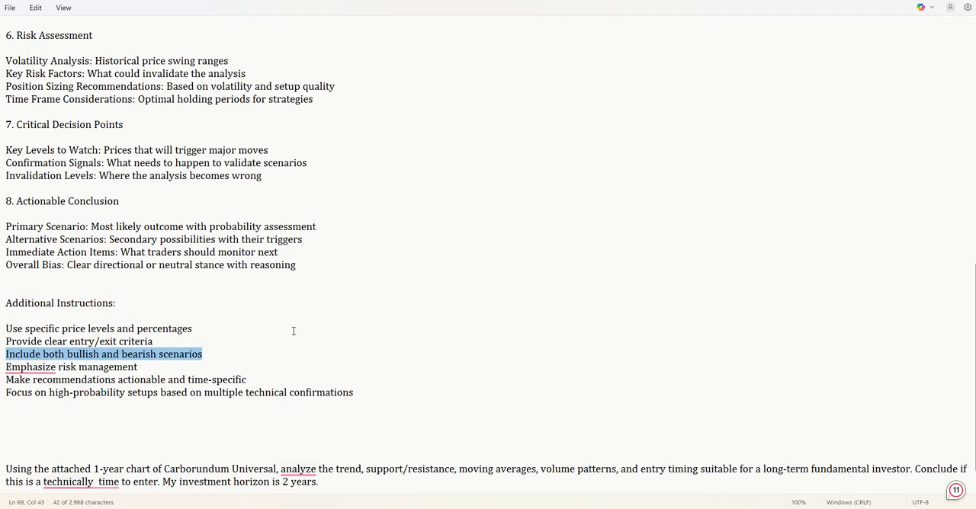
mouse_move(501, 320)
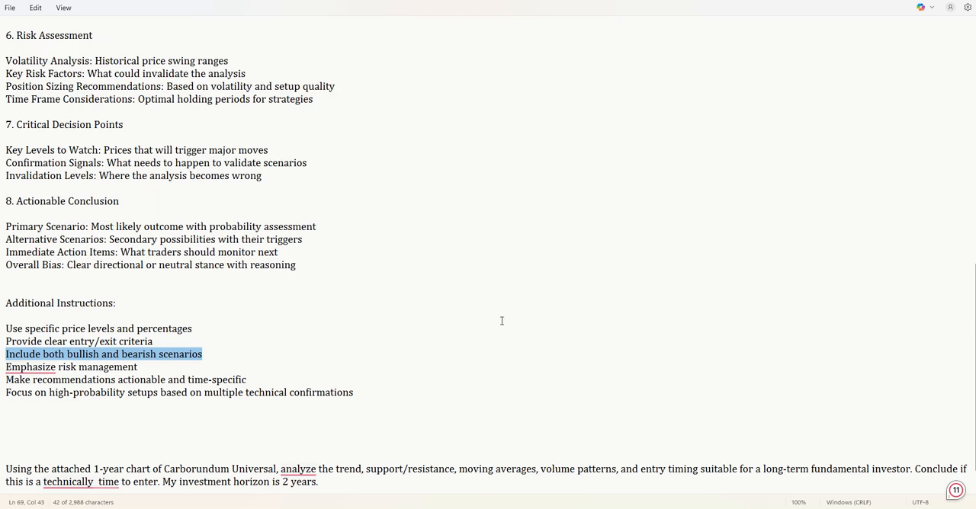
scroll("up", 3)
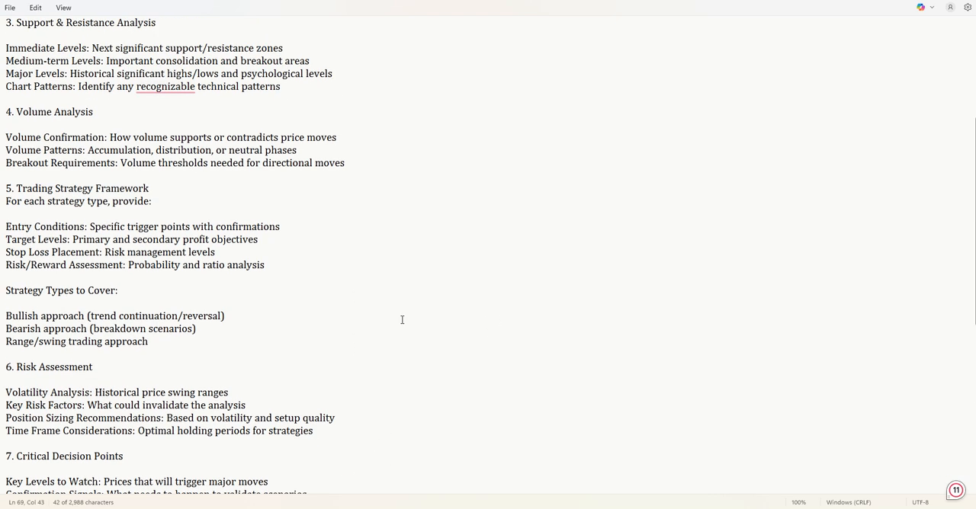
scroll("up", 3)
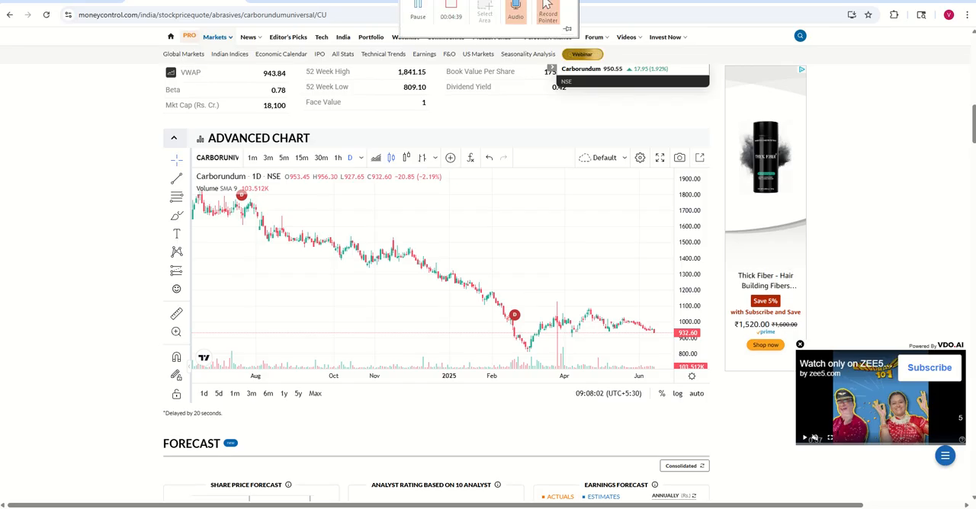
Check the pasted prompt and attached one-year chart in Claude, then send them.
left_click(99, 14)
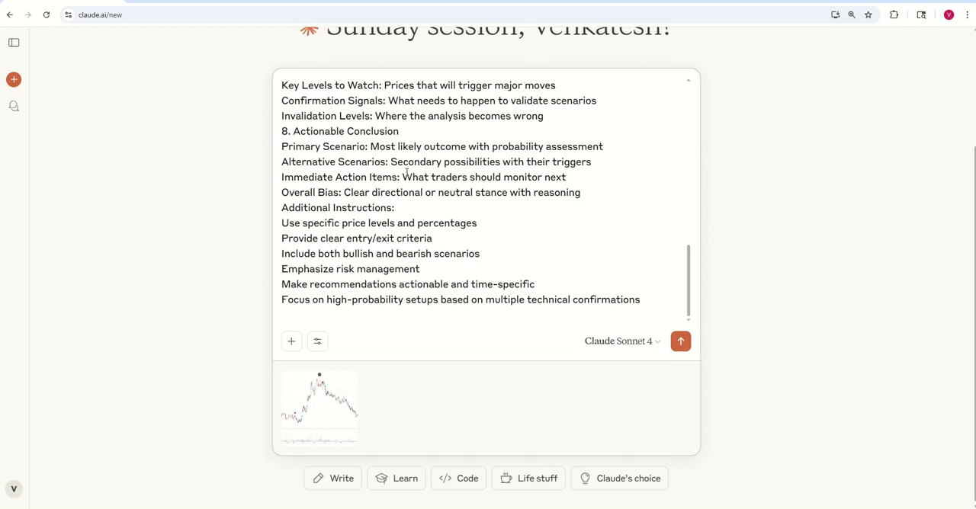
scroll("up", 3)
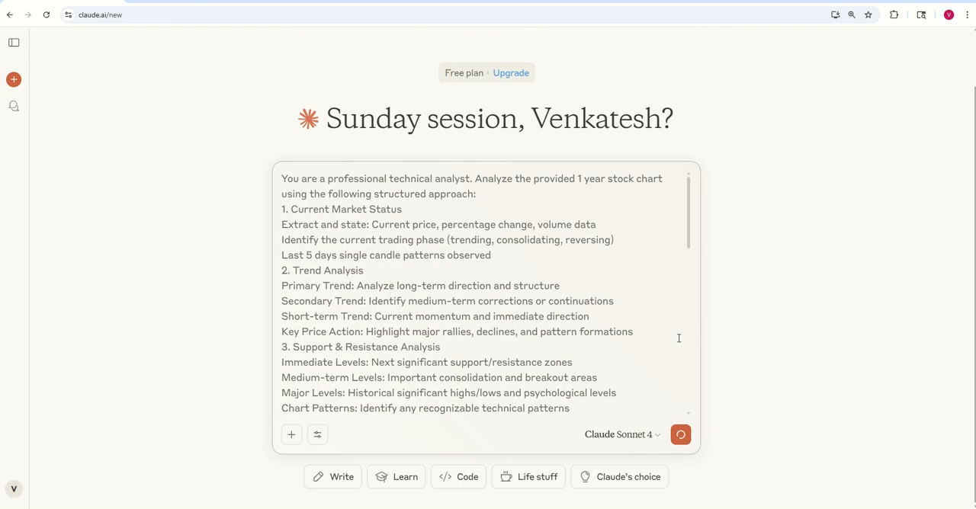
left_click(679, 435)
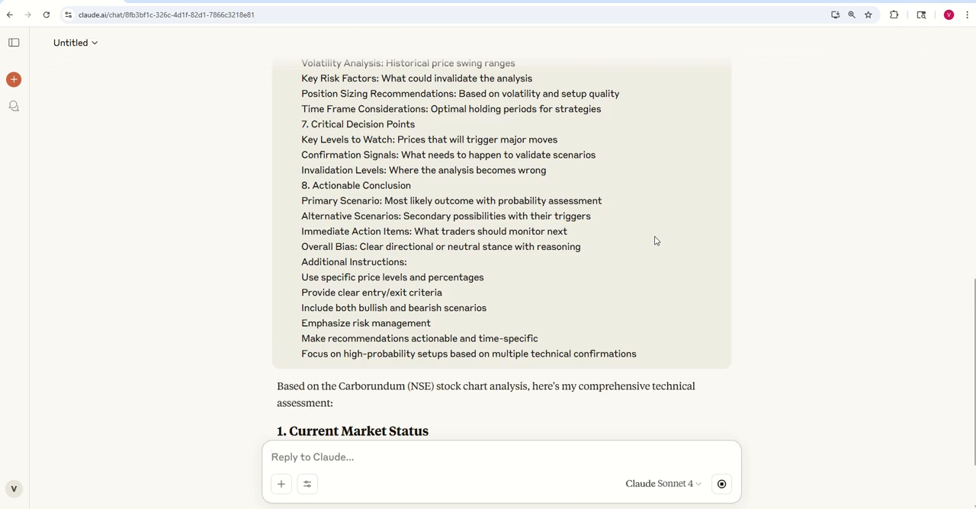
Follow the generating Carborundum analysis and highlight the Trading Phase description.
scroll("down", 3)
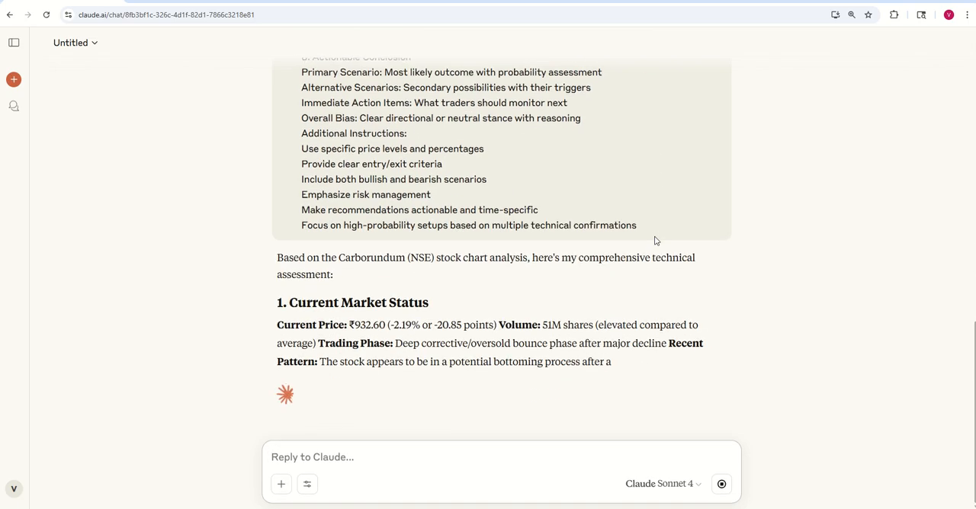
scroll("down", 3)
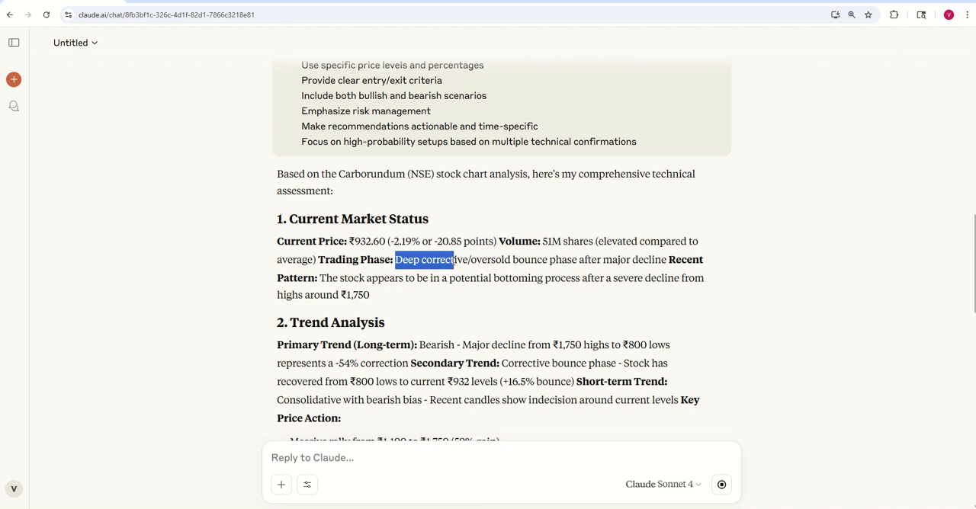
left_click_drag(453, 259, 560, 259)
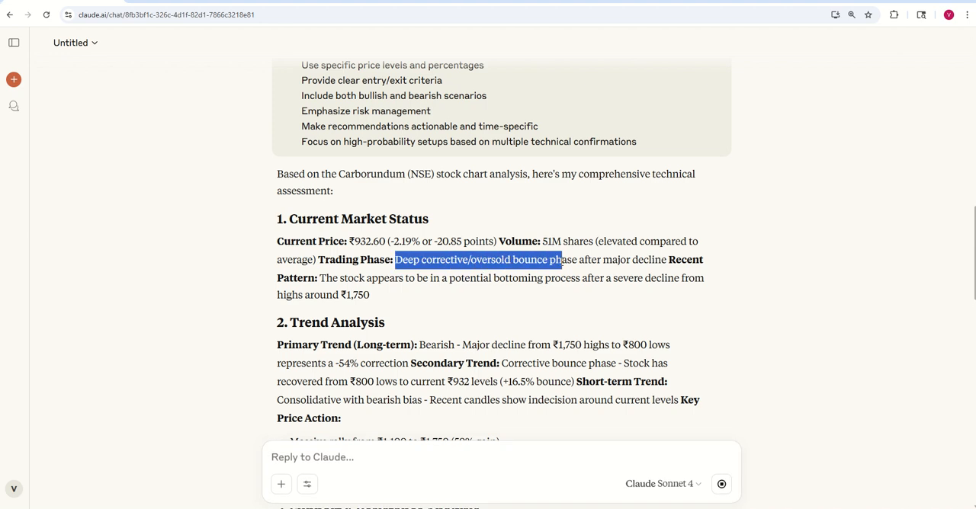
left_click_drag(559, 260, 656, 259)
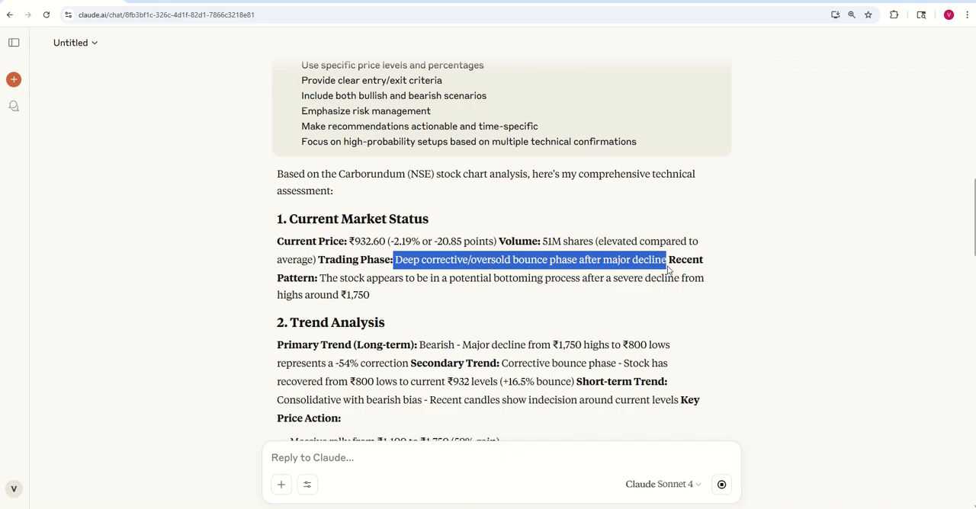
mouse_move(668, 271)
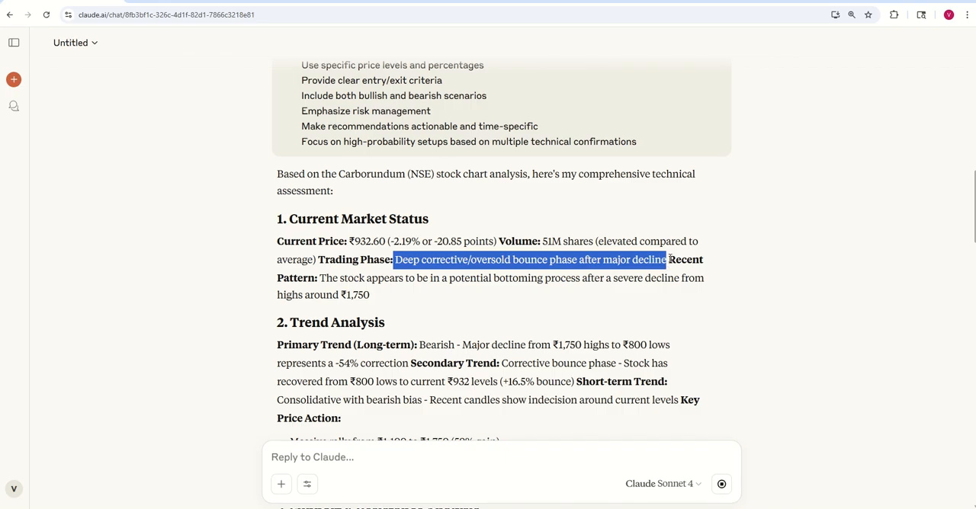
scroll("down", 3)
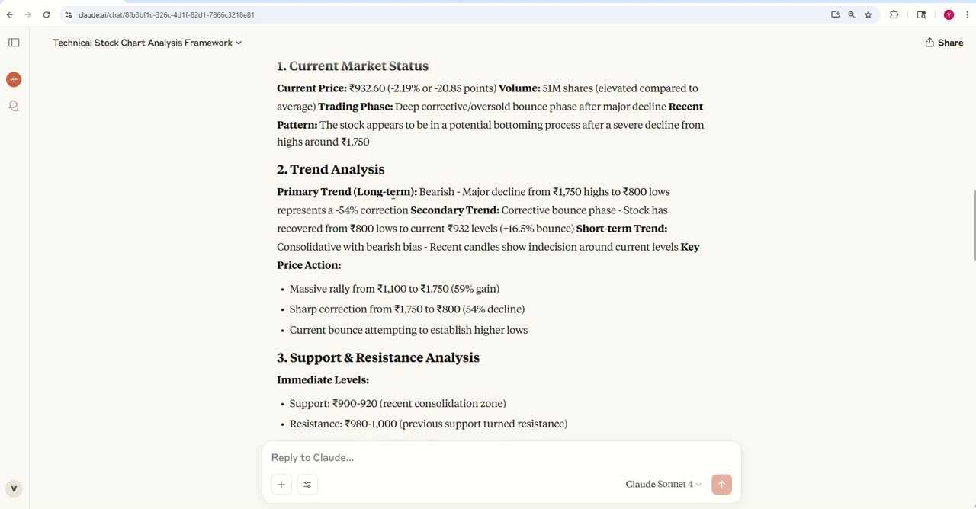
left_click_drag(419, 192, 667, 191)
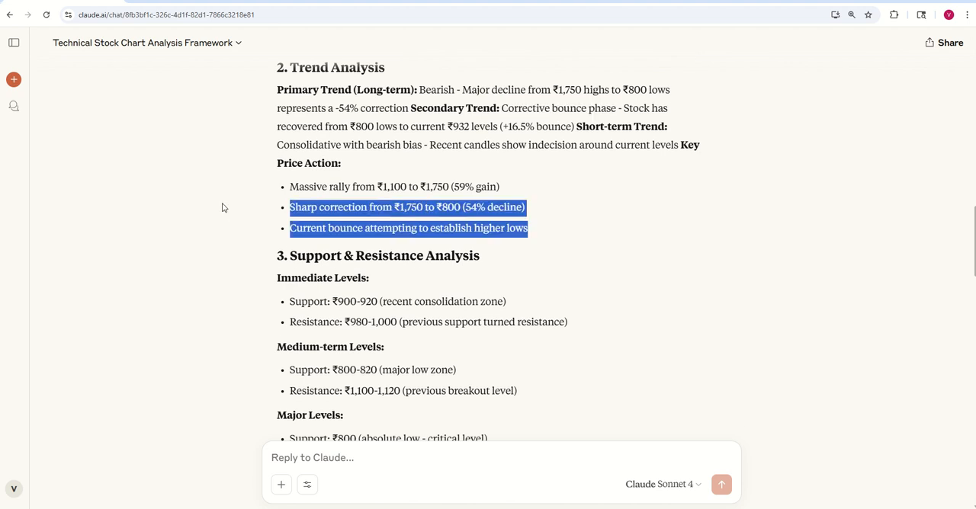
double_click(393, 187)
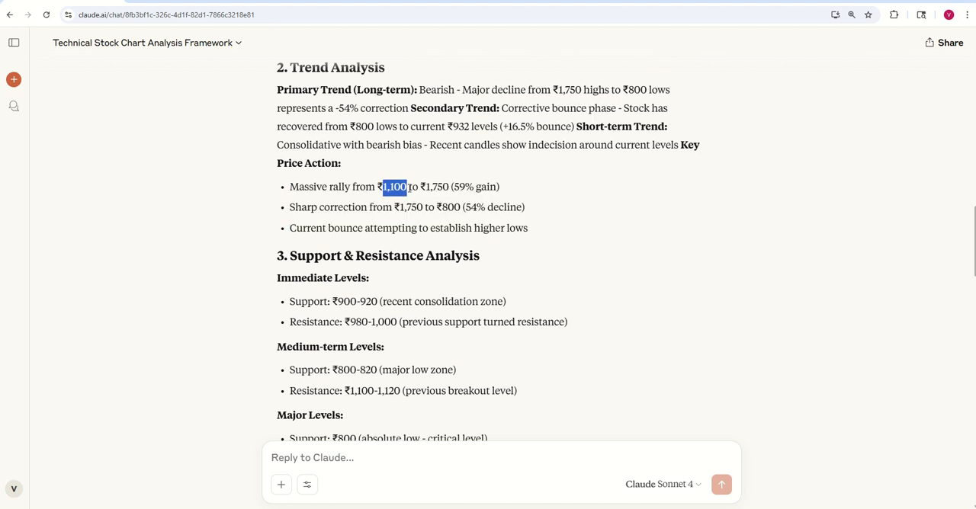
left_click_drag(382, 187, 450, 187)
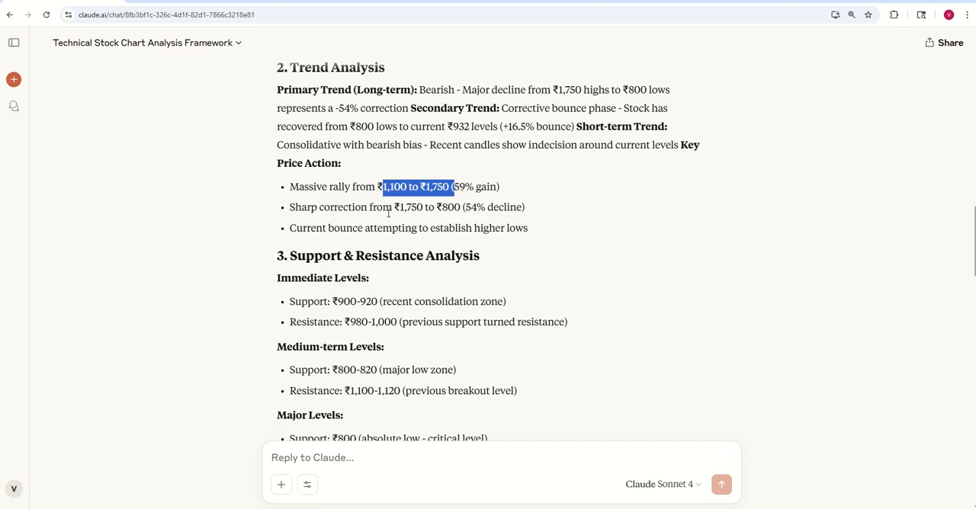
double_click(431, 207)
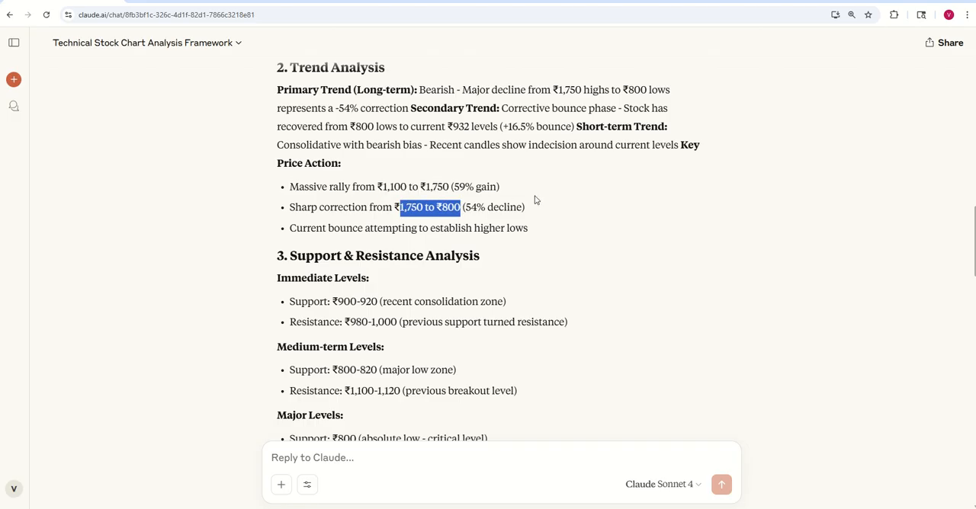
scroll("down", 3)
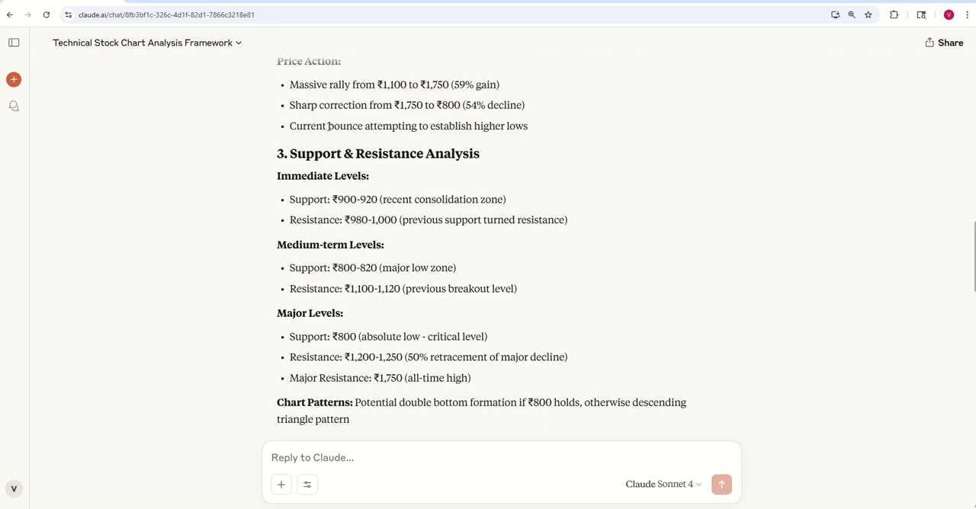
left_click_drag(328, 125, 528, 126)
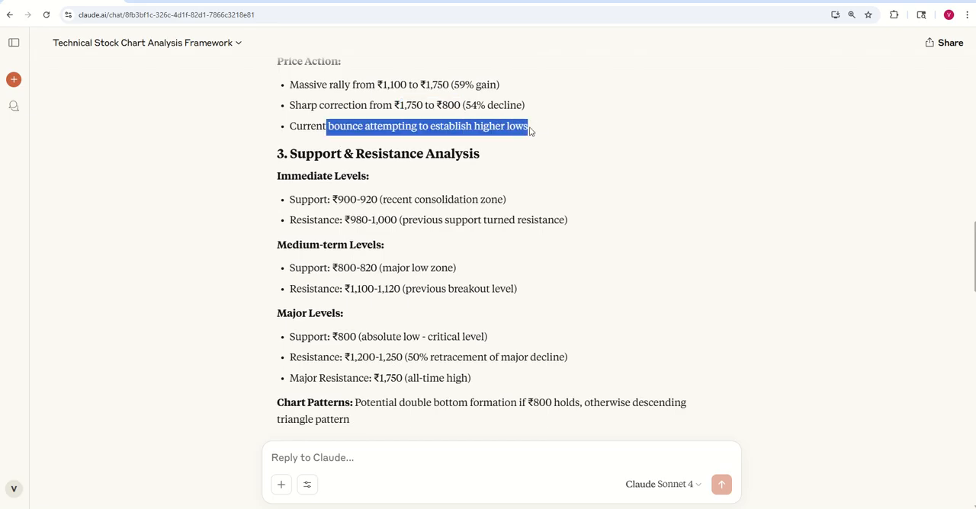
scroll("down", 3)
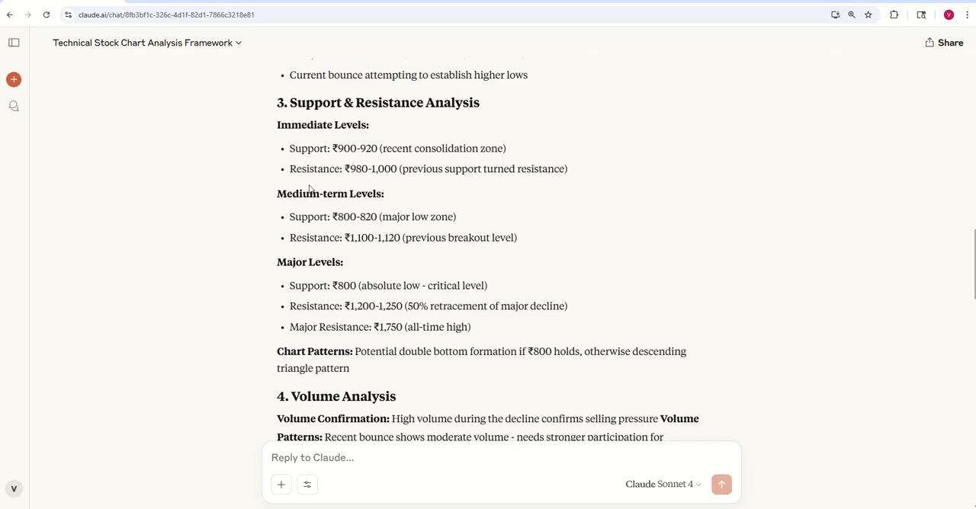
scroll("down", 3)
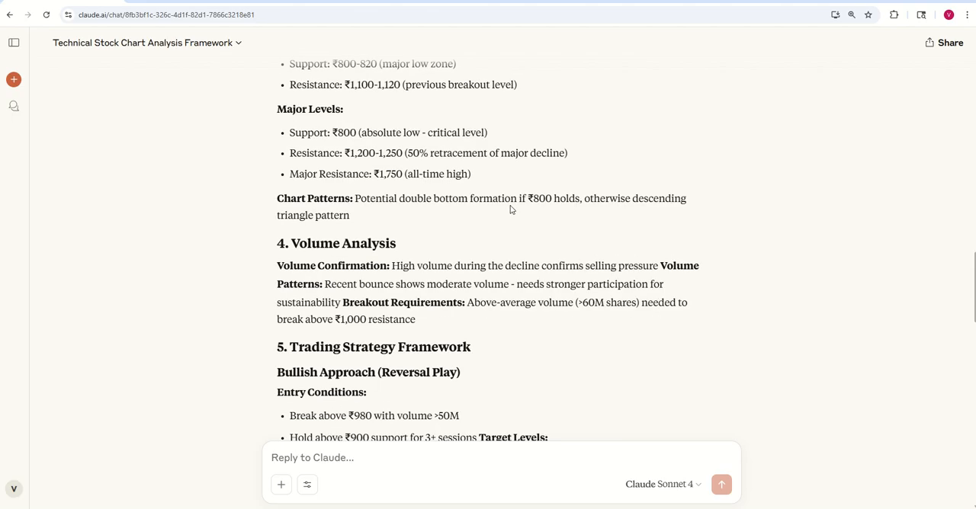
scroll("down", 3)
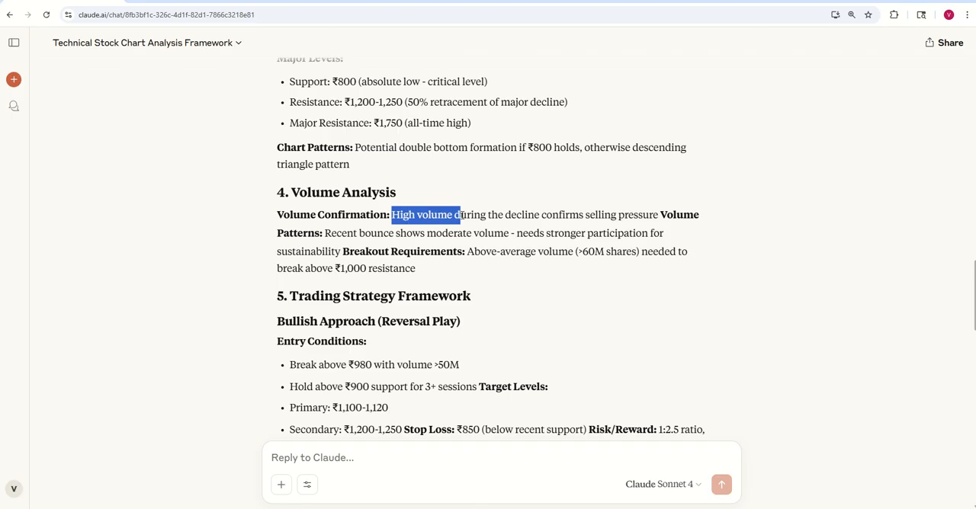
left_click_drag(461, 214, 643, 214)
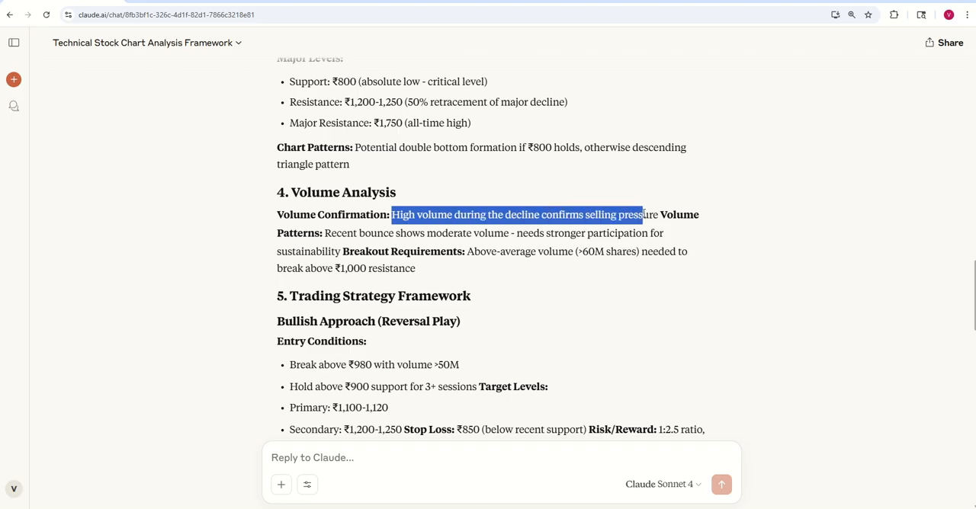
scroll("down", 3)
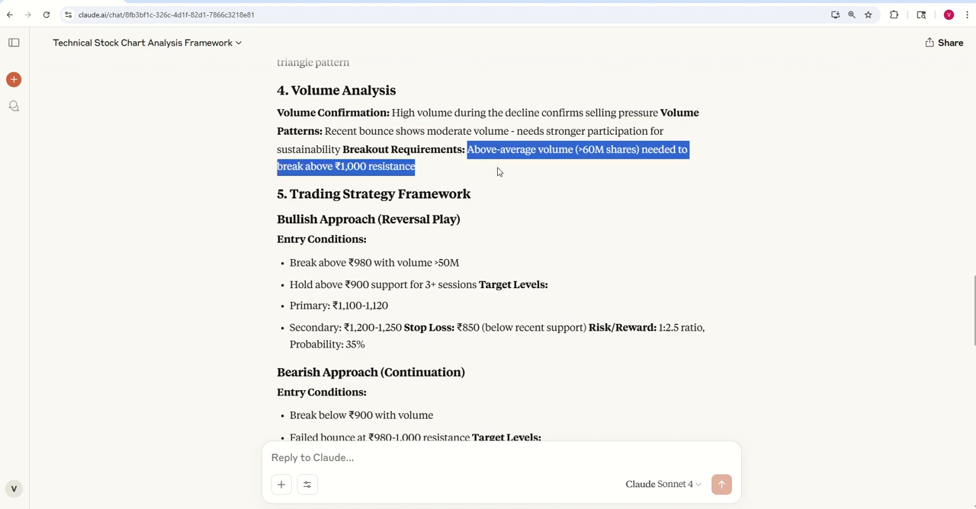
scroll("down", 3)
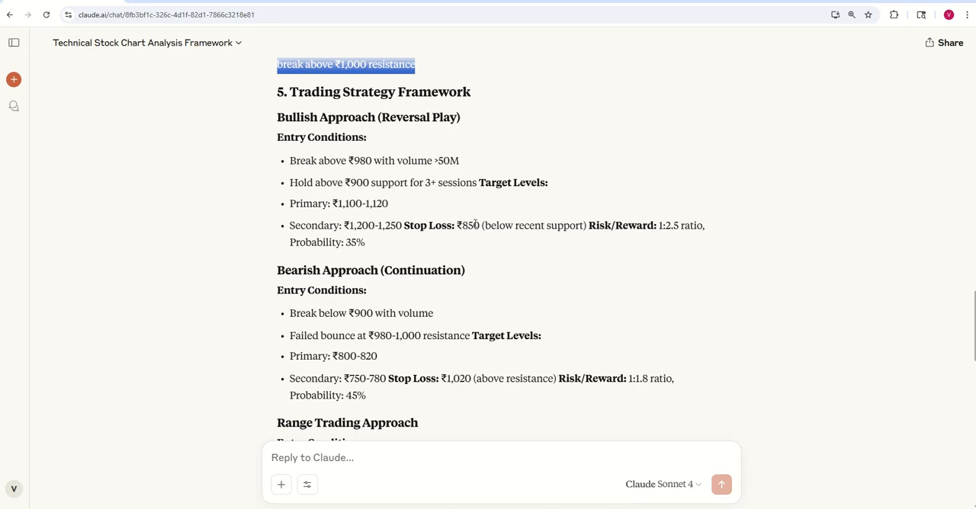
scroll("down", 3)
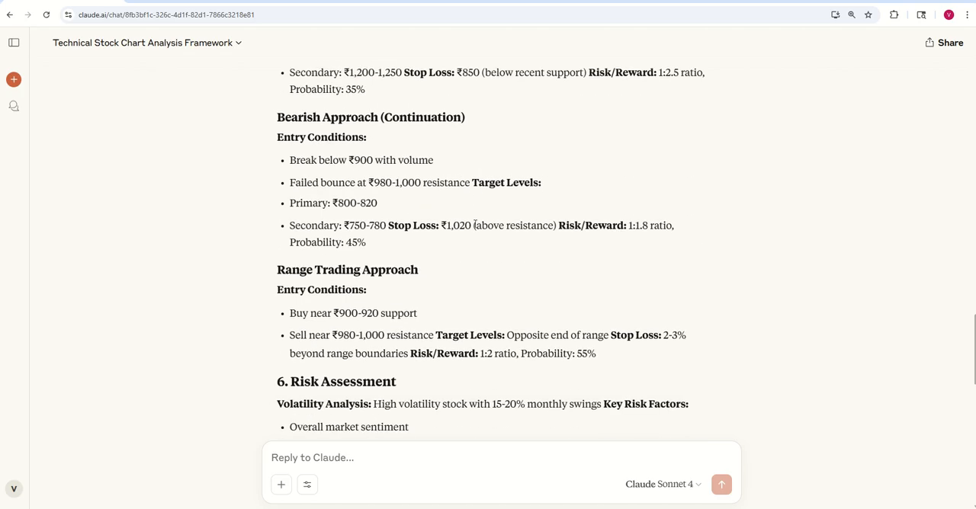
mouse_move(469, 200)
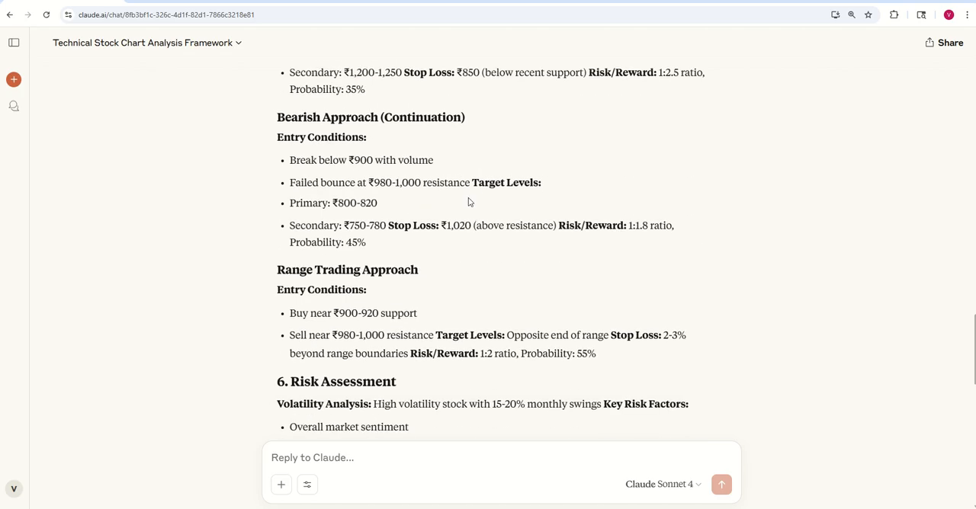
scroll("down", 3)
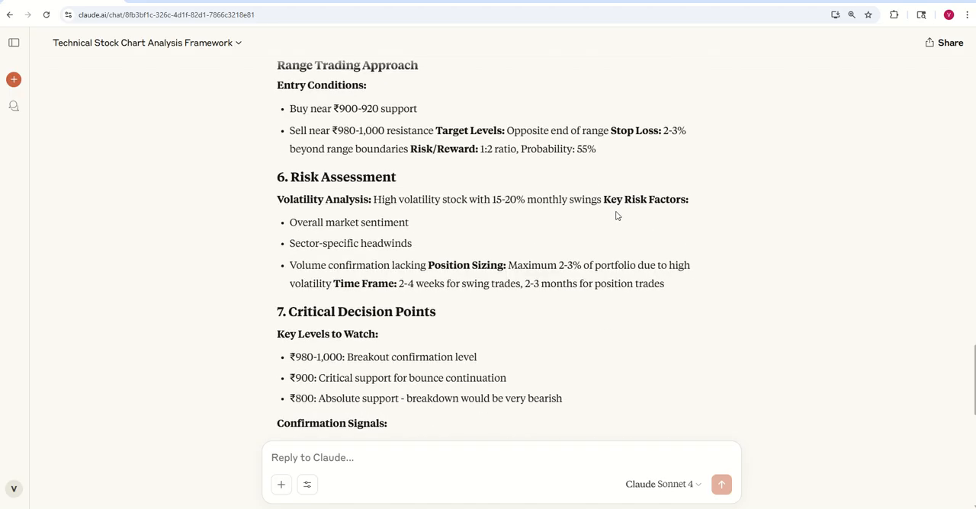
scroll("down", 3)
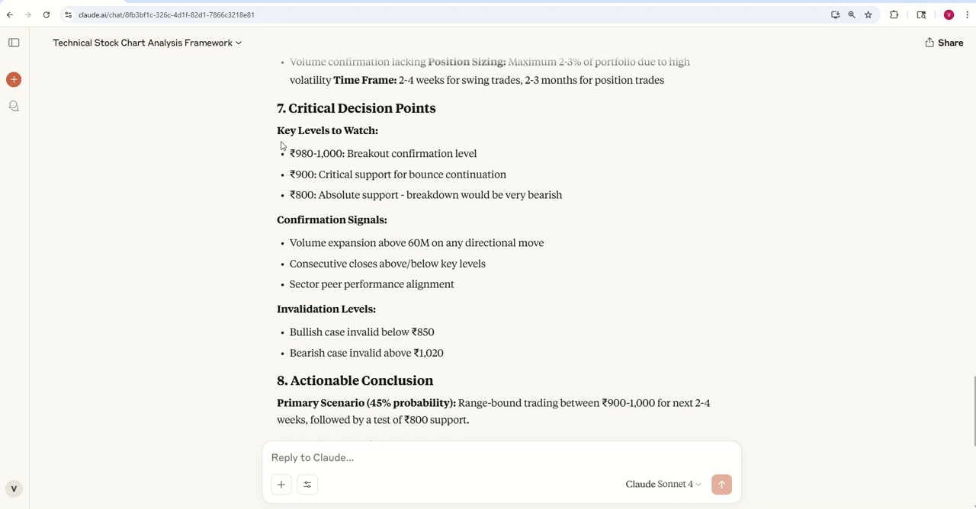
mouse_move(287, 196)
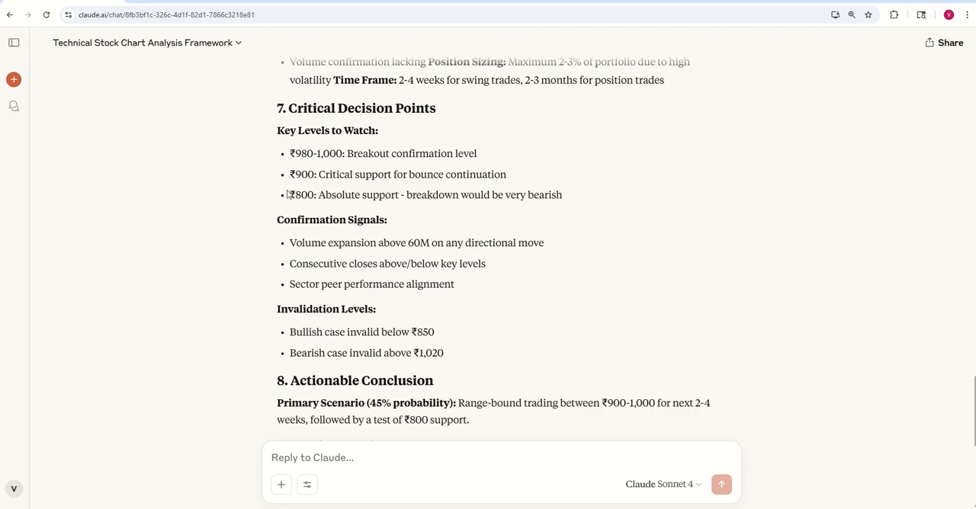
left_click_drag(289, 194, 398, 194)
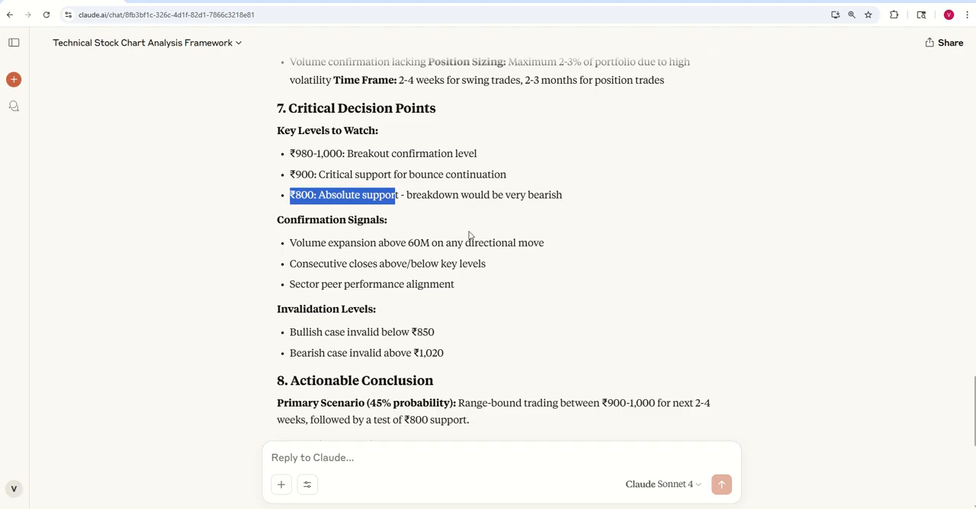
scroll("down", 3)
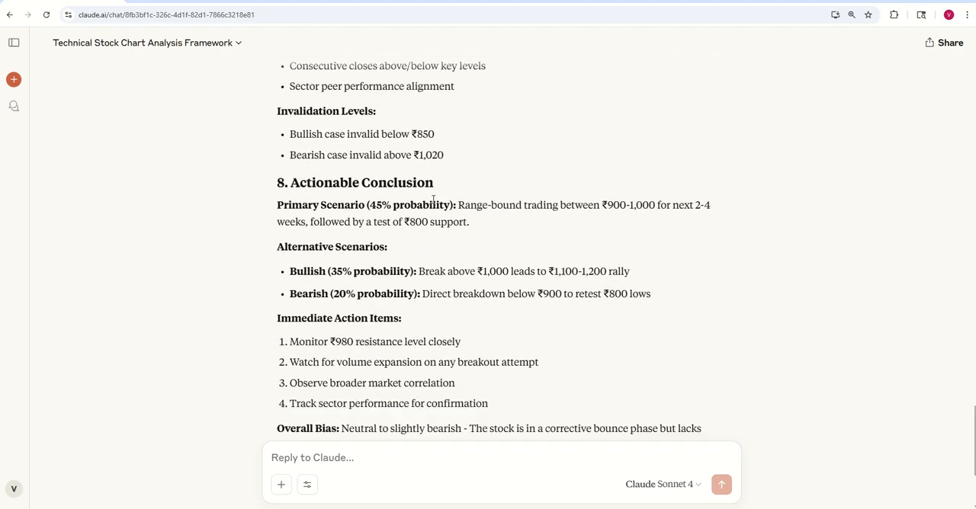
scroll("down", 3)
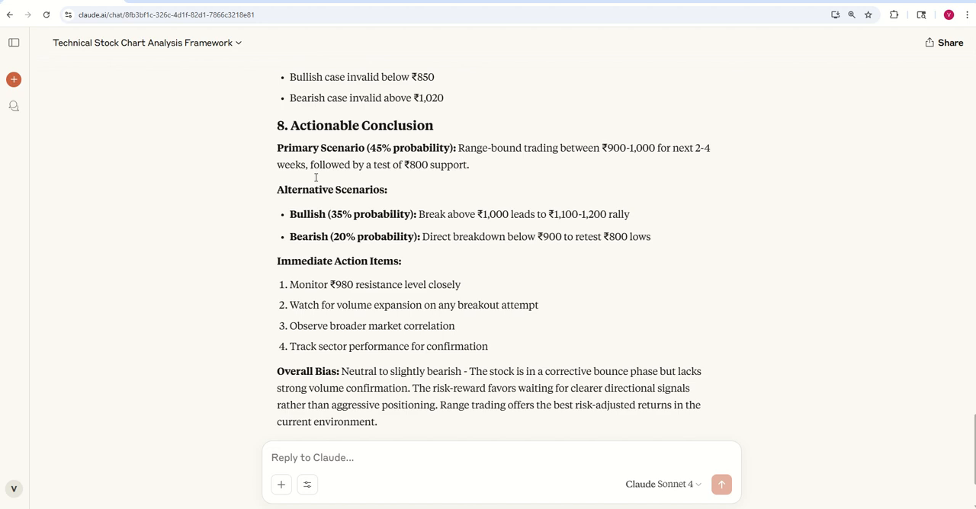
double_click(338, 261)
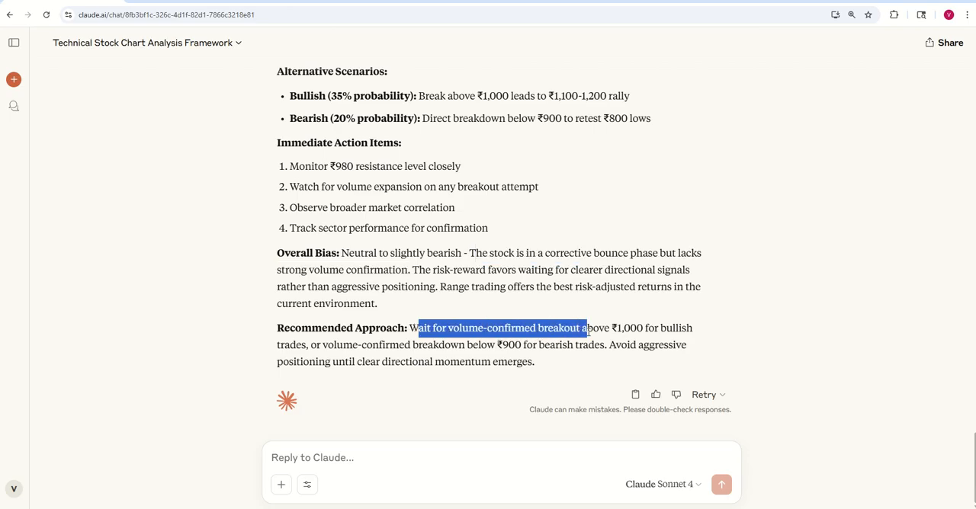
left_click_drag(588, 328, 663, 328)
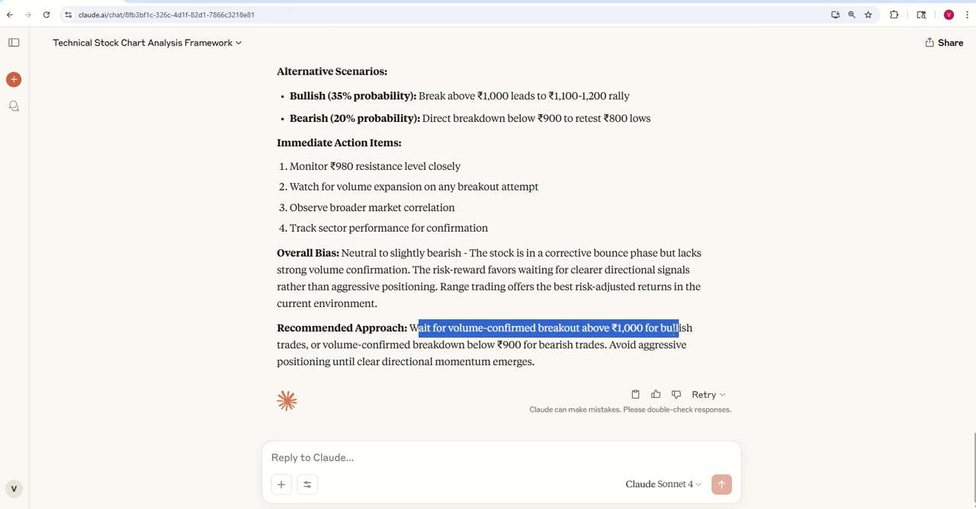
left_click_drag(677, 328, 614, 344)
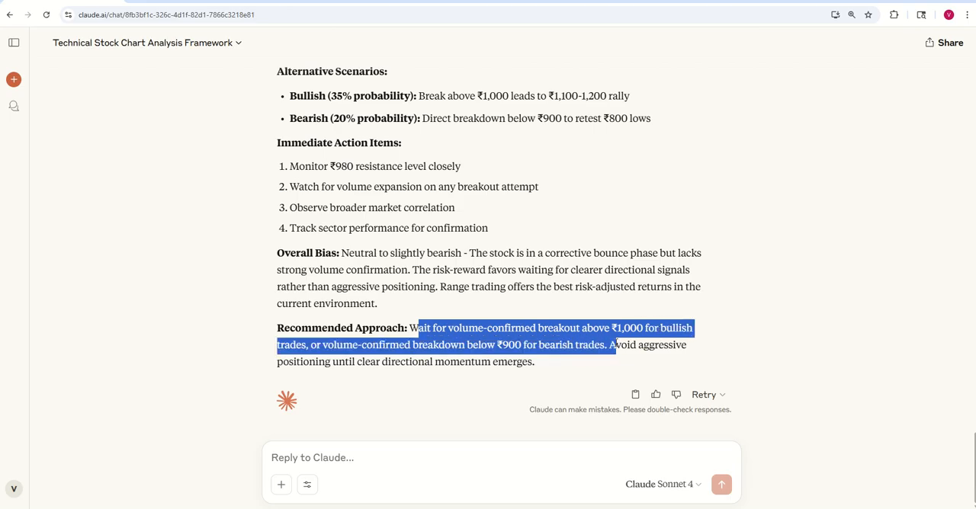
left_click(490, 209)
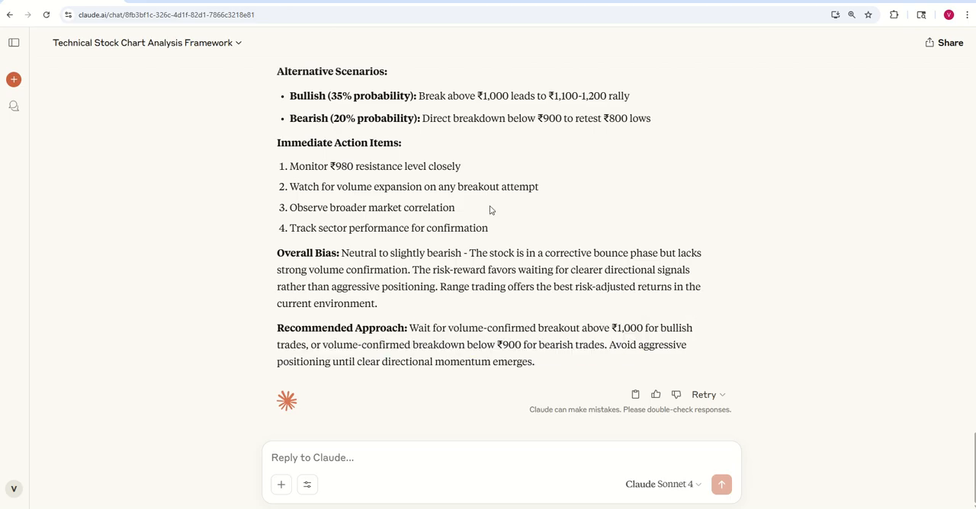
scroll("up", 3)
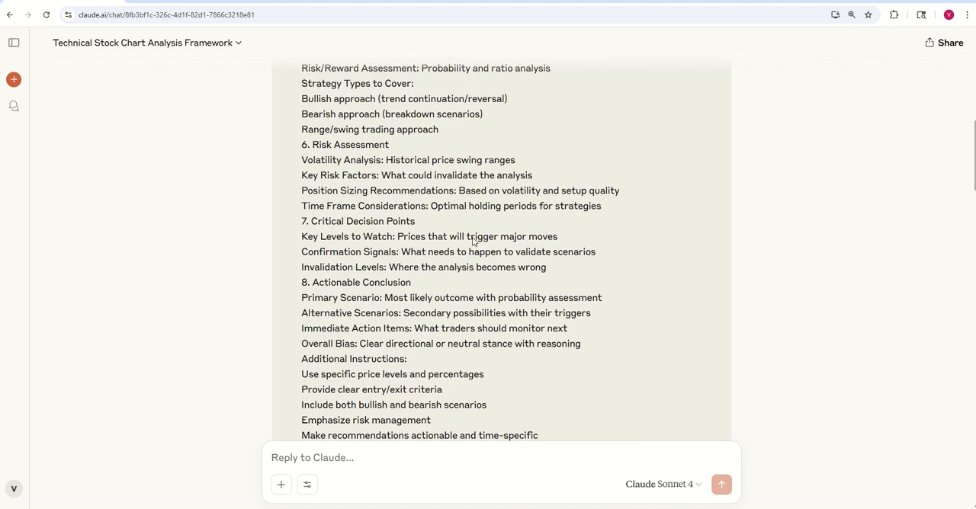
scroll("down", 3)
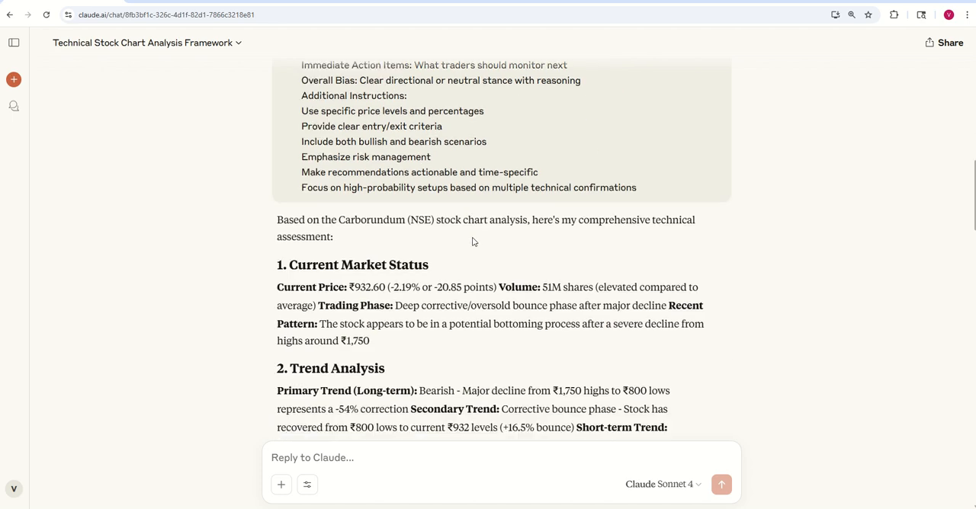
scroll("down", 3)
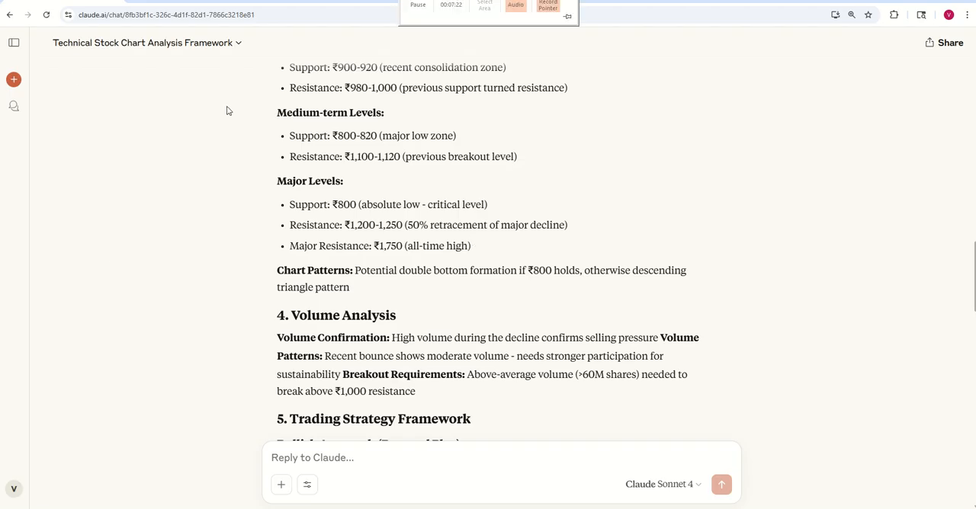
scroll("down", 3)
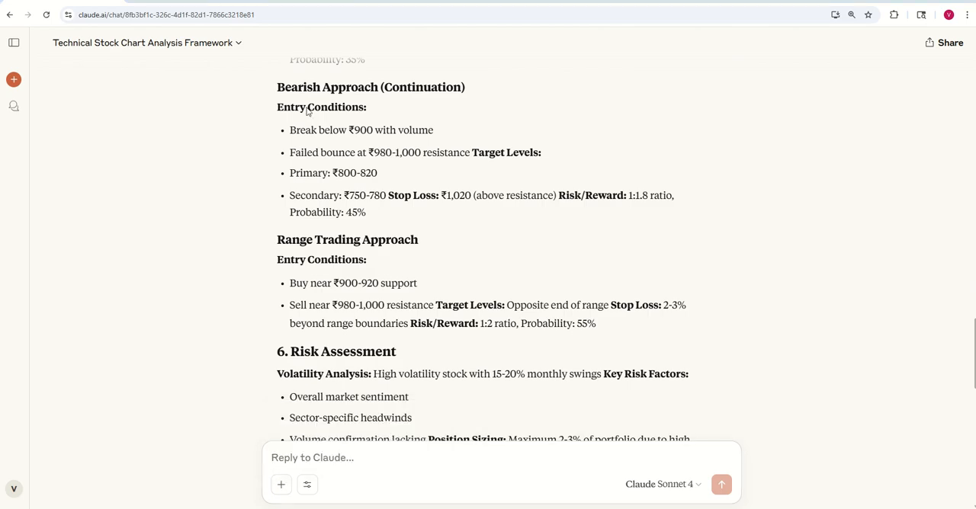
left_click(281, 484)
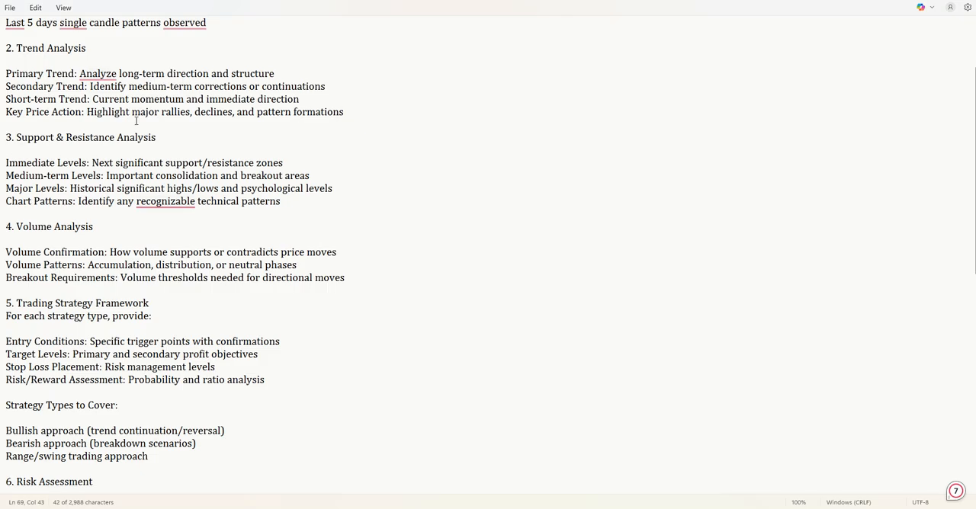
scroll("down", 3)
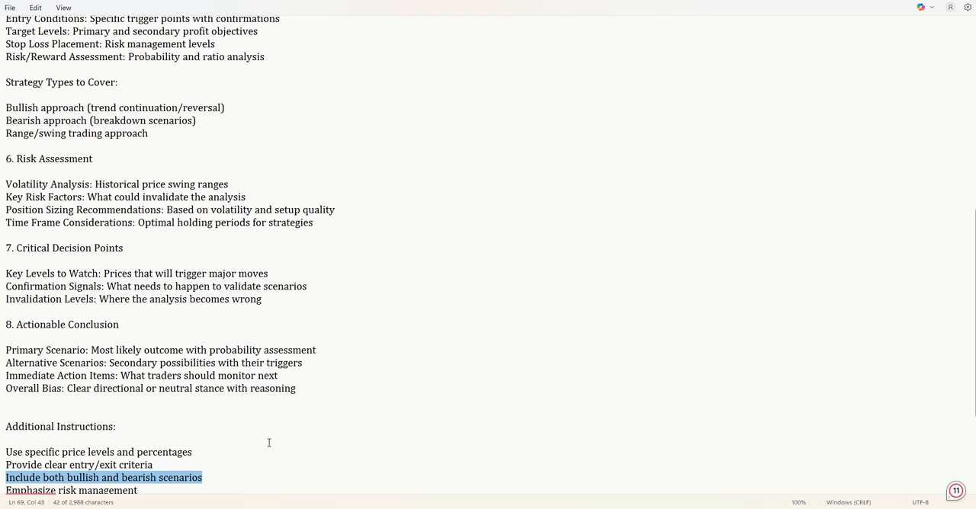
key("ctrl+a")
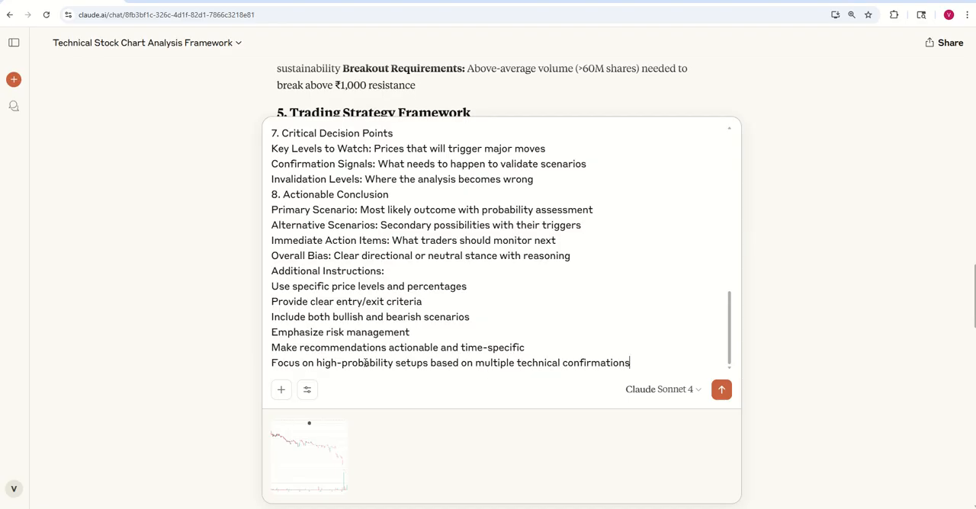
Add 'of Gensol Engineering' after '1 year stock chart' and send the prompt.
scroll("up", 3)
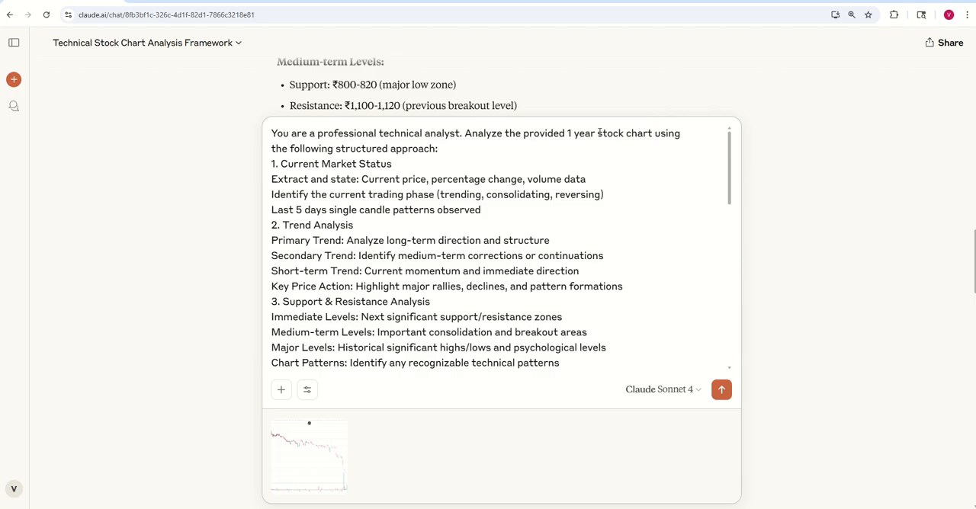
type("Gensol Engineering")
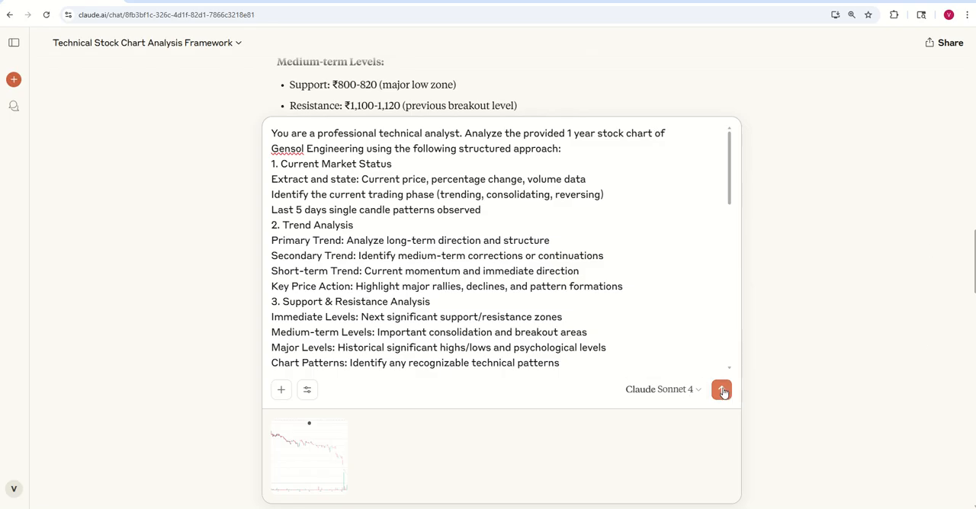
left_click(722, 390)
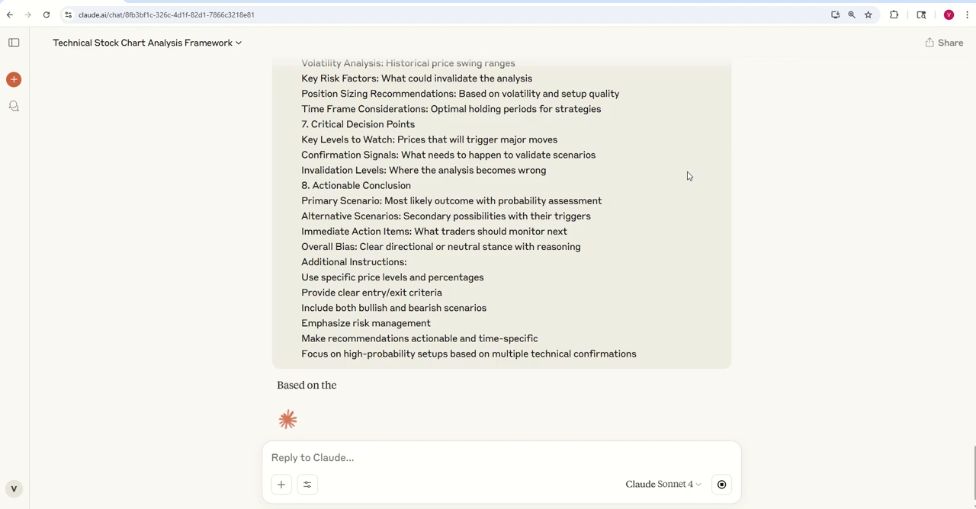
Scroll through Gensol's generating assessment and highlight the Recent Pattern sentence.
scroll("down", 3)
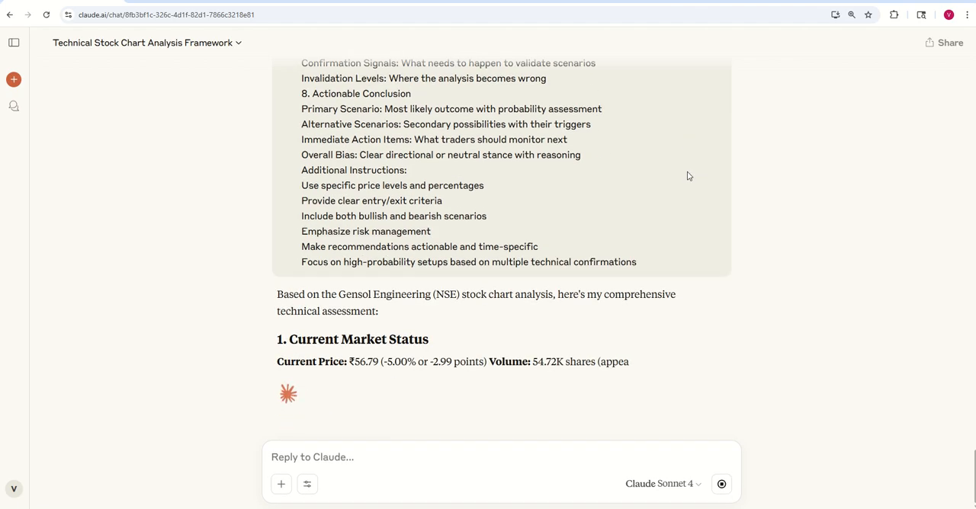
scroll("down", 3)
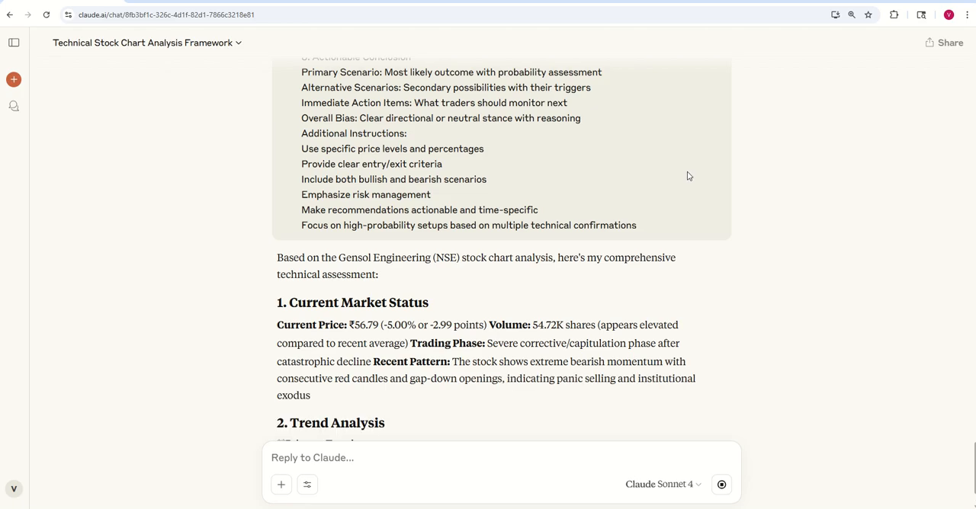
scroll("down", 3)
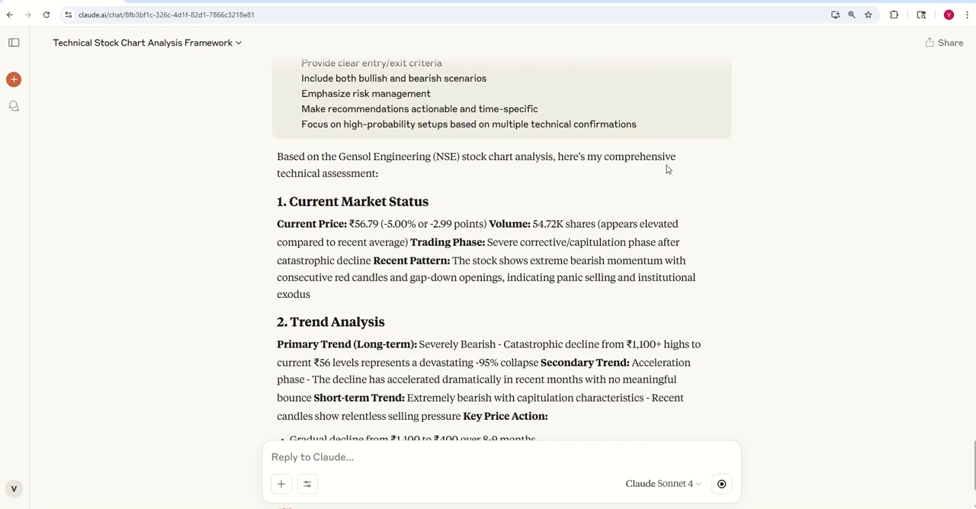
scroll("down", 3)
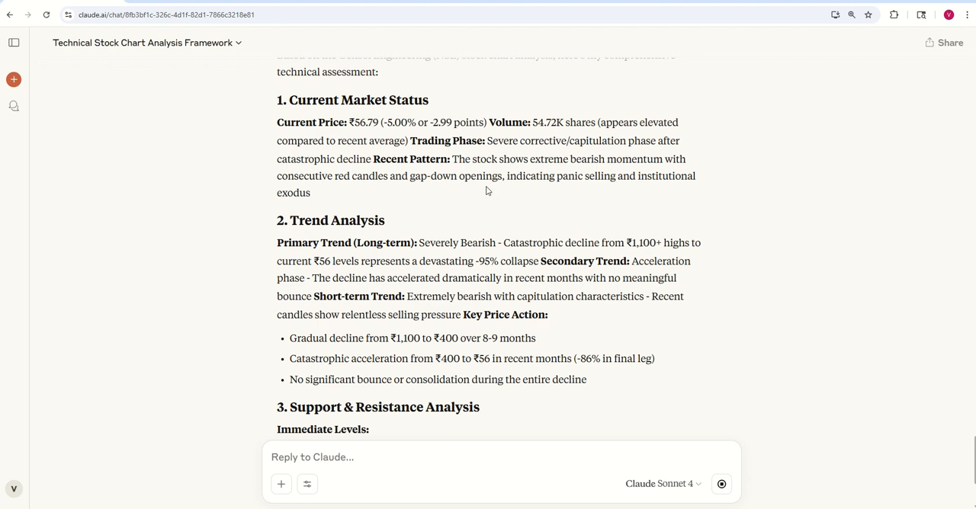
mouse_move(456, 156)
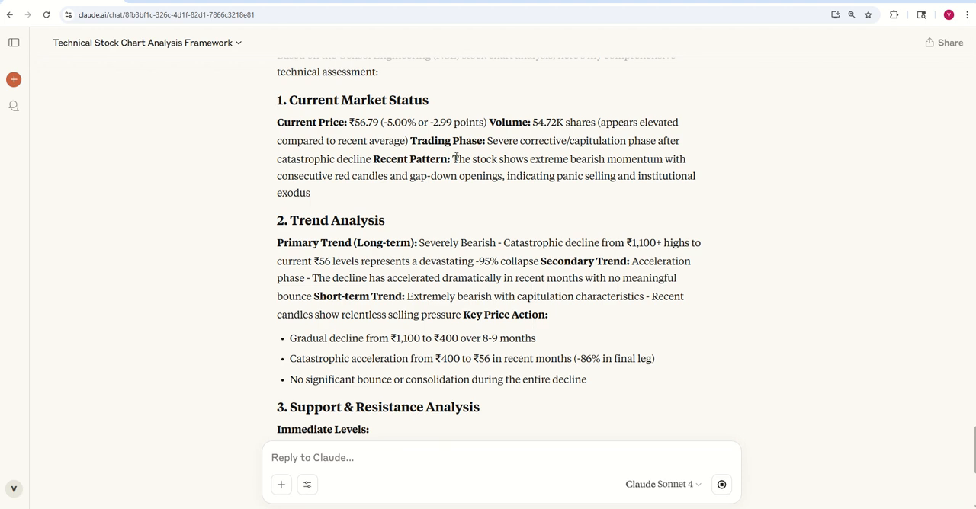
left_click_drag(454, 159, 457, 176)
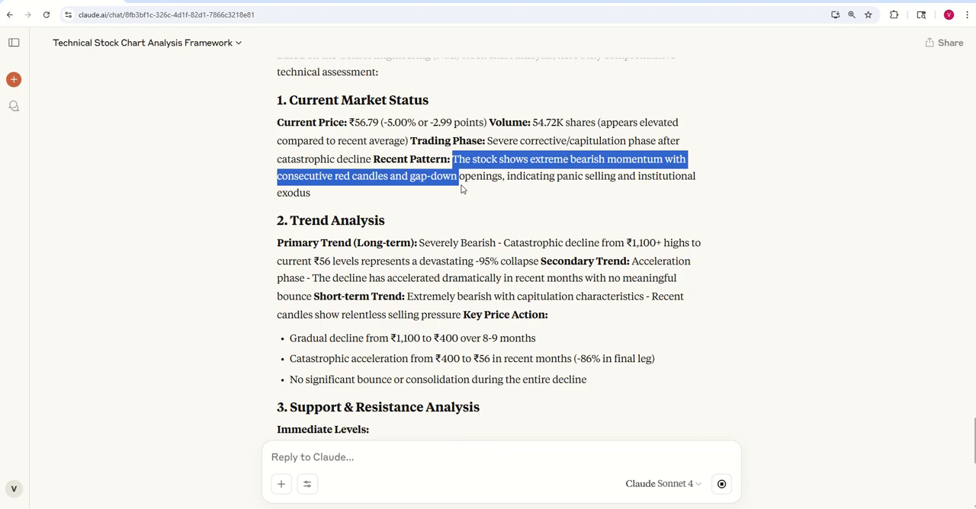
left_click_drag(457, 176, 311, 193)
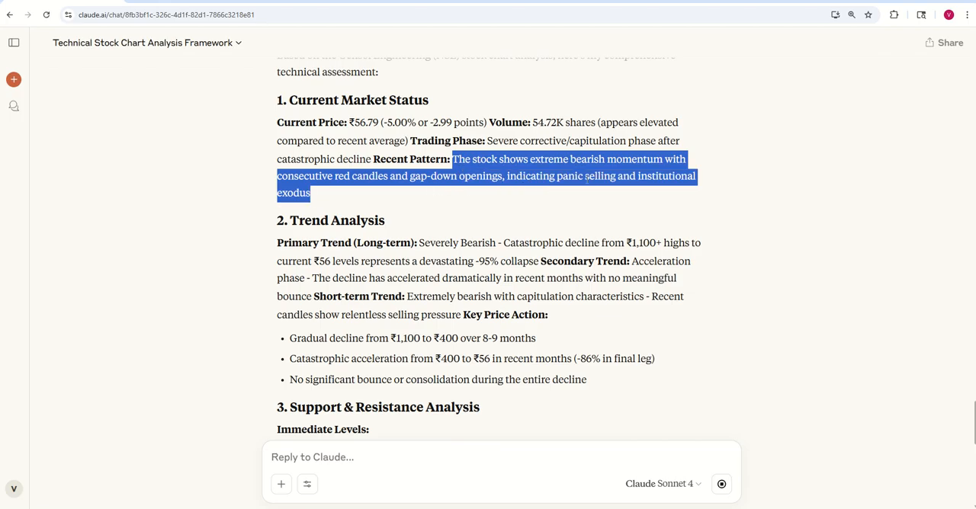
mouse_move(331, 196)
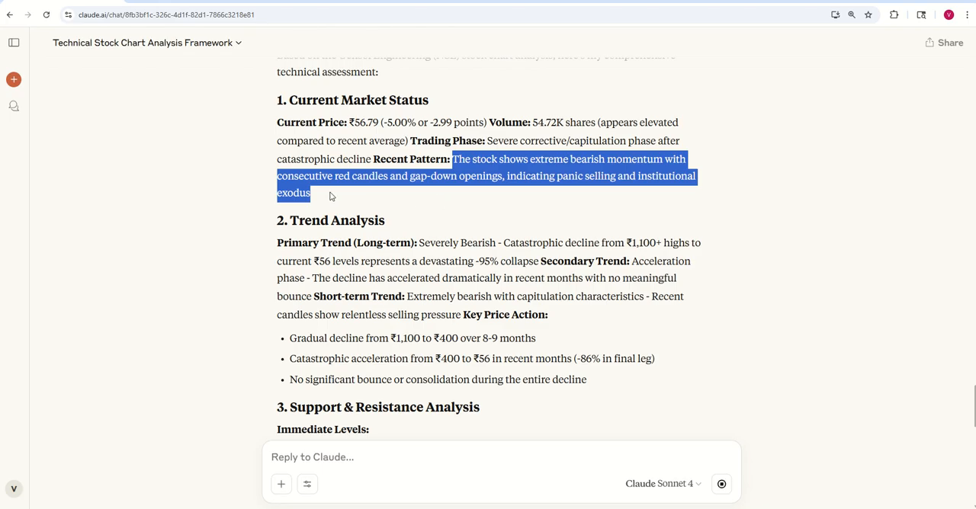
scroll("down", 3)
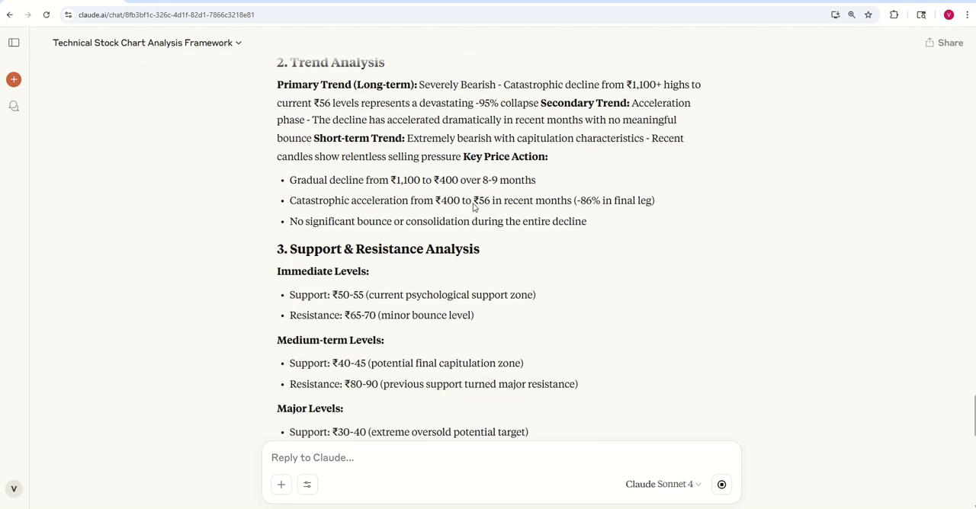
Highlight and read Gensol Engineering's support and resistance levels, then clear the selection.
scroll("down", 3)
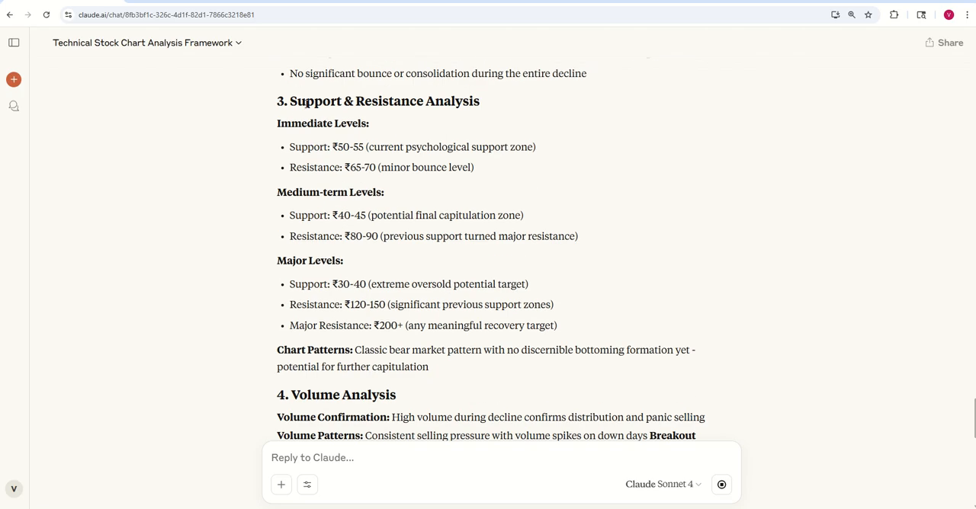
left_click_drag(307, 101, 543, 305)
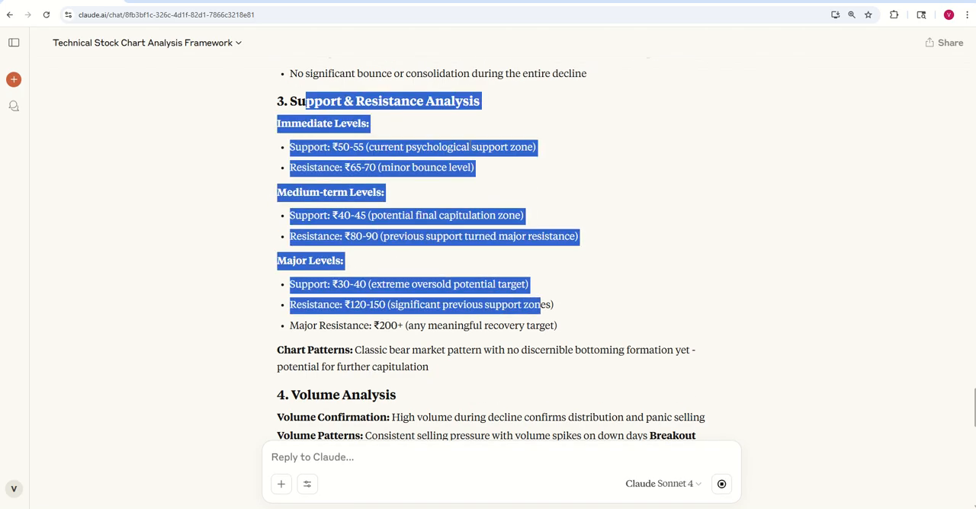
left_click(465, 146)
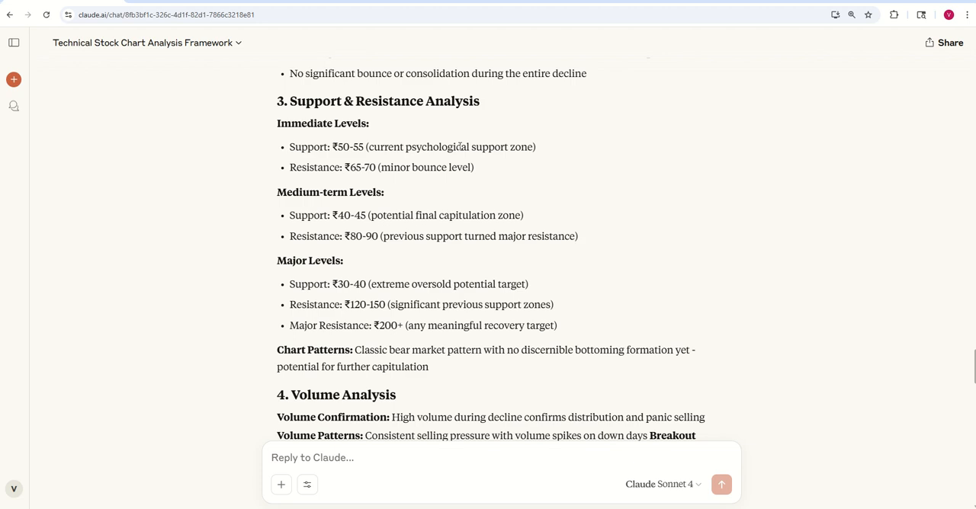
Scroll through volume, strategy, risk, decision points and recommended approach to the Final Note.
scroll("down", 3)
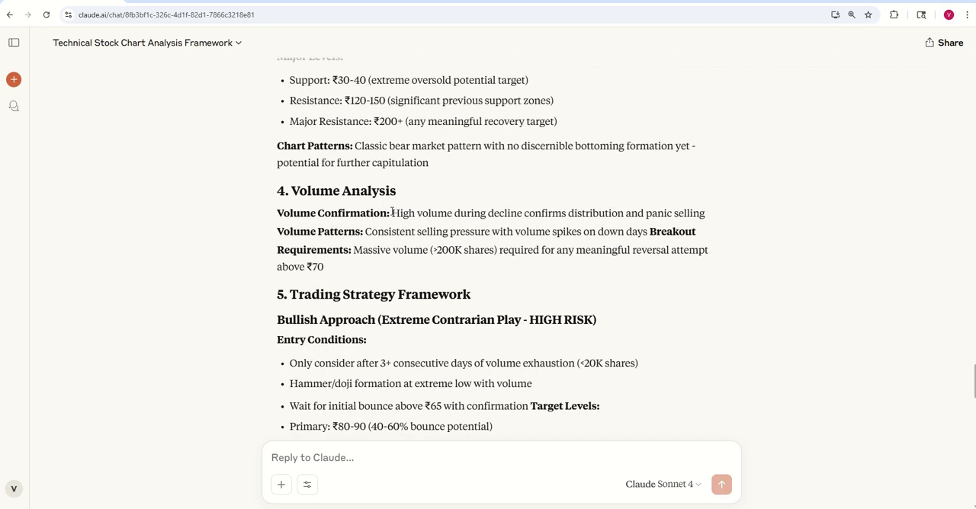
scroll("down", 3)
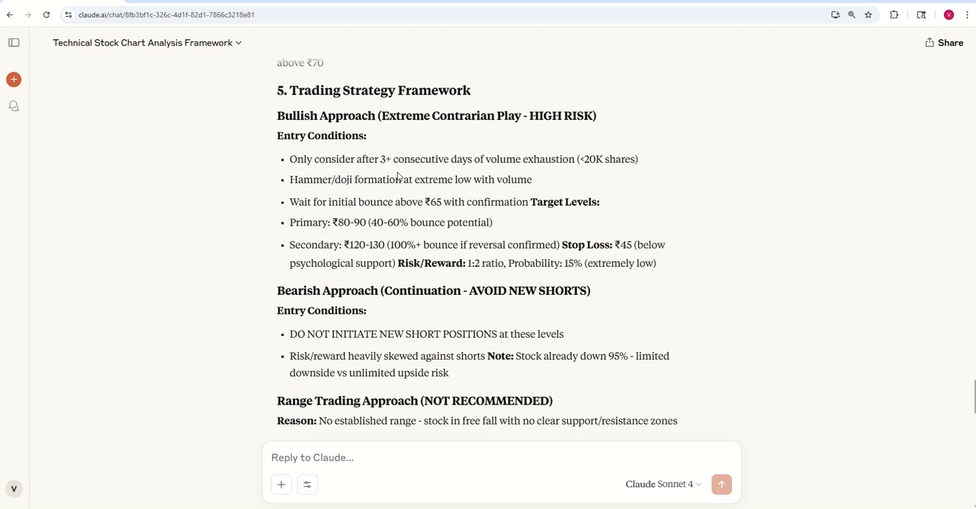
scroll("down", 3)
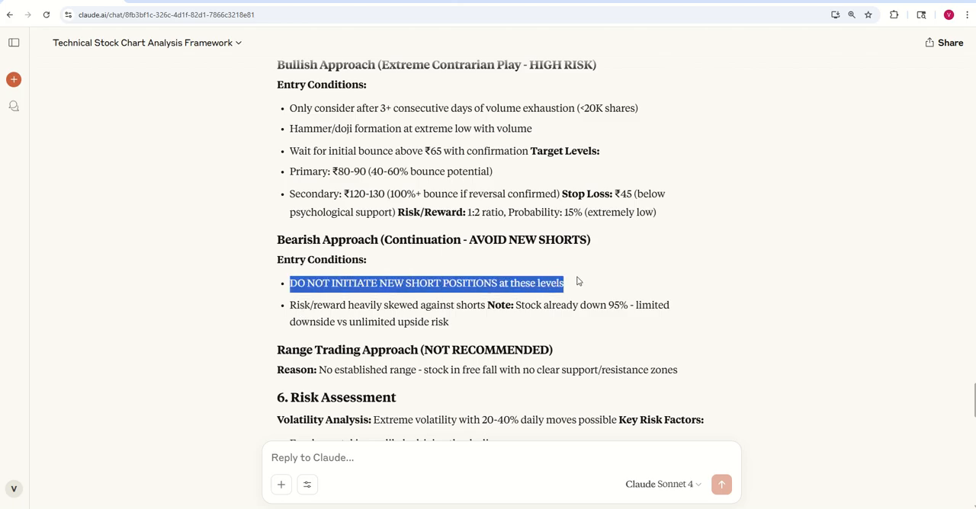
scroll("down", 3)
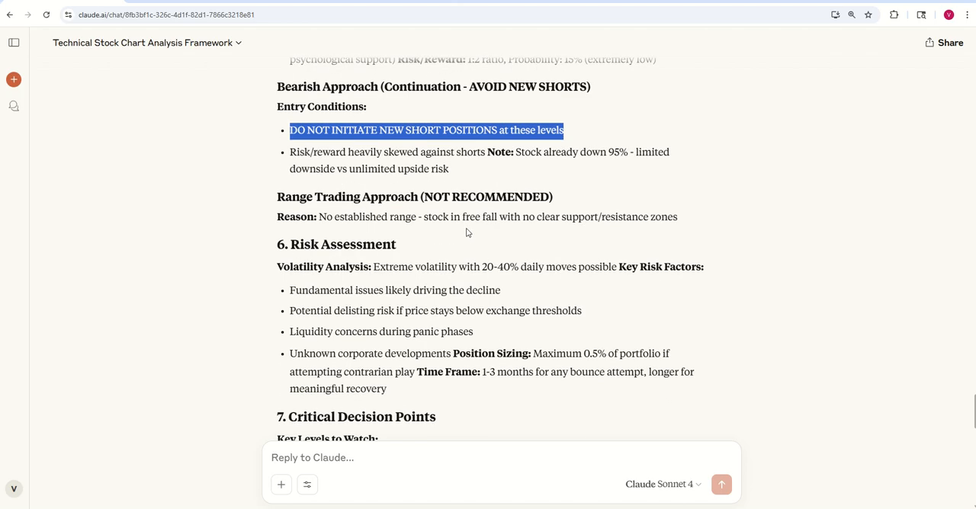
scroll("down", 3)
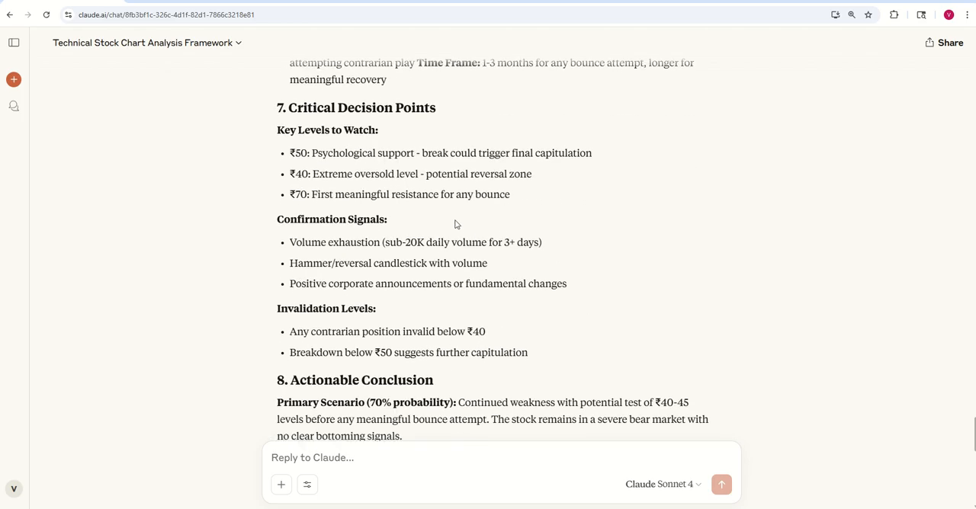
scroll("down", 3)
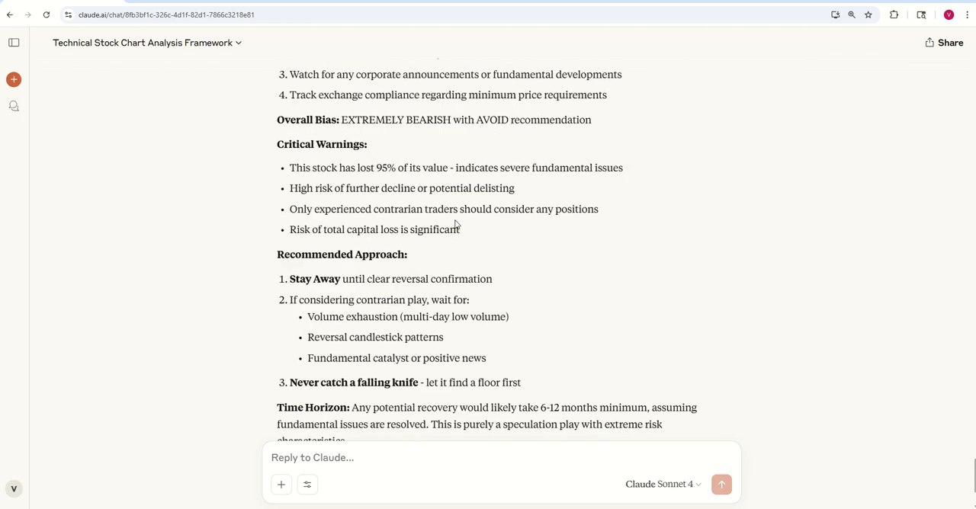
scroll("down", 3)
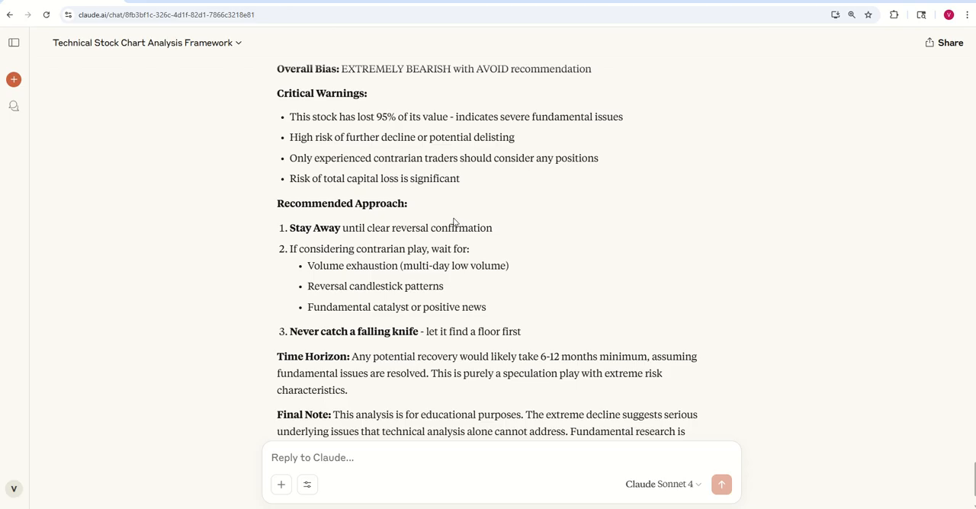
scroll("down", 3)
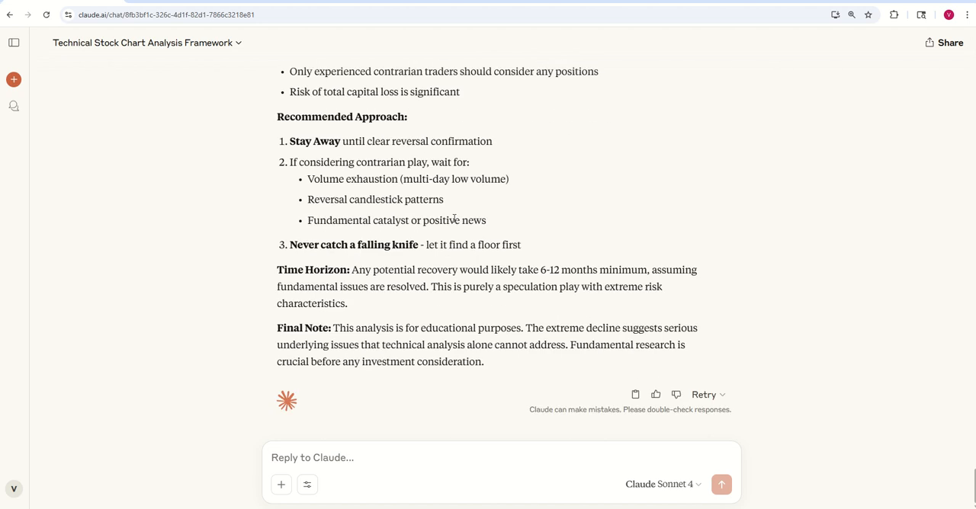